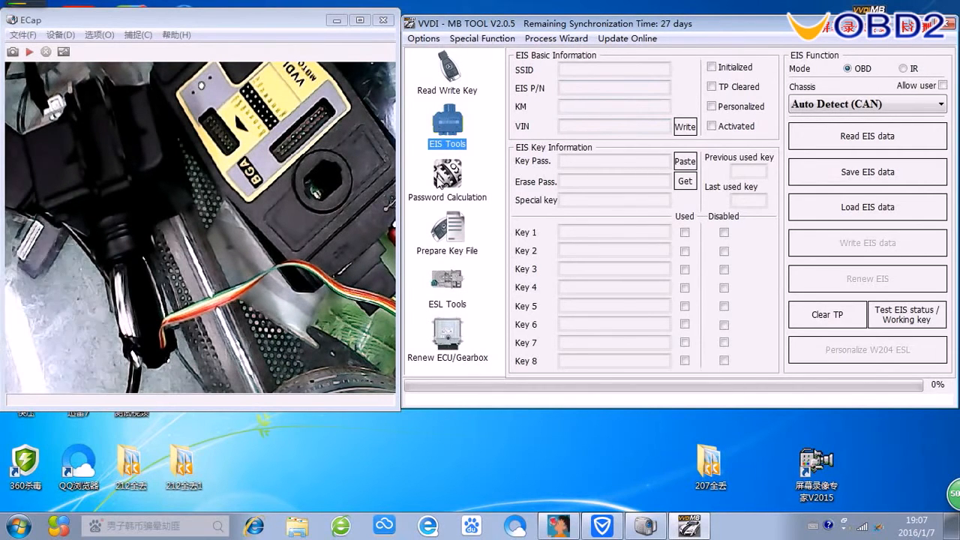
Start a Password Calculation for the W166/197/212/218/246 chassis with all working keys lost.
left_click(447, 180)
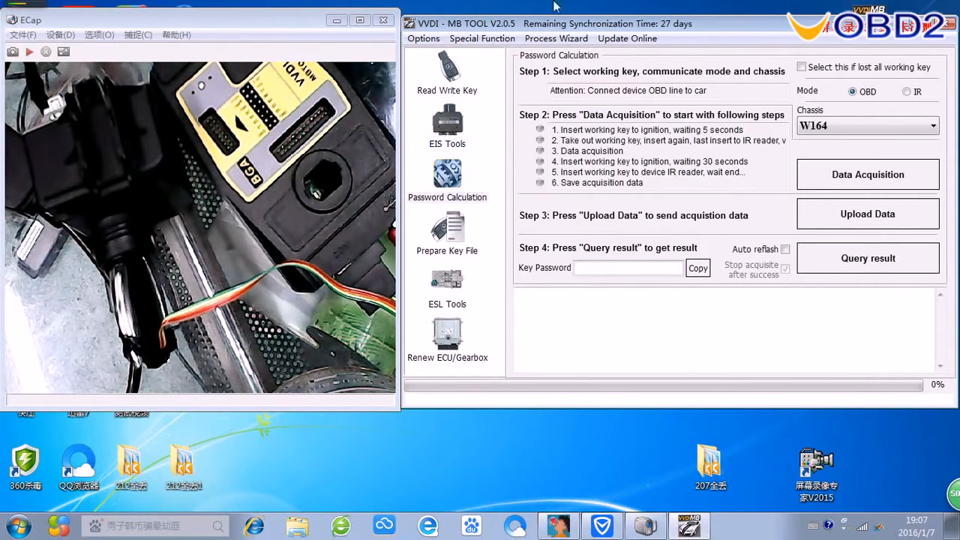
left_click(933, 126)
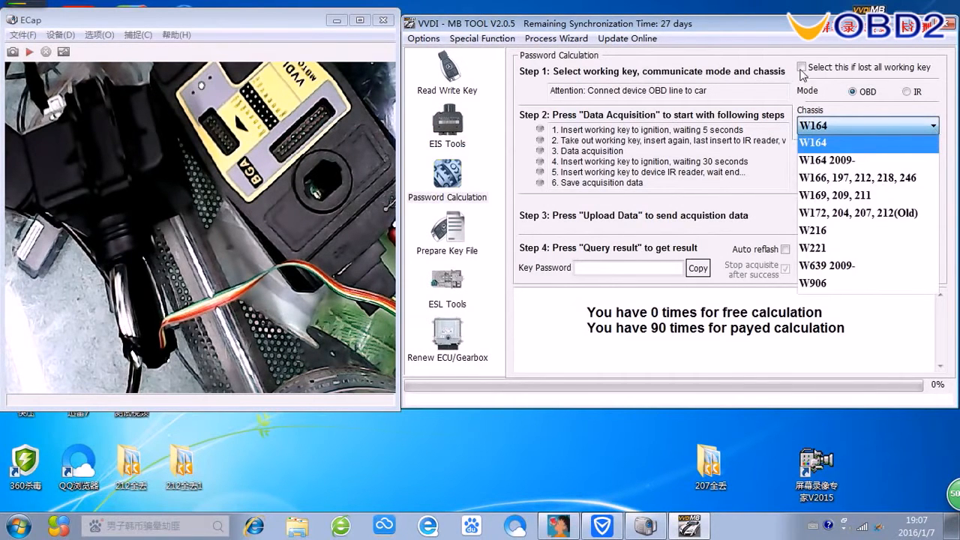
left_click(813, 142)
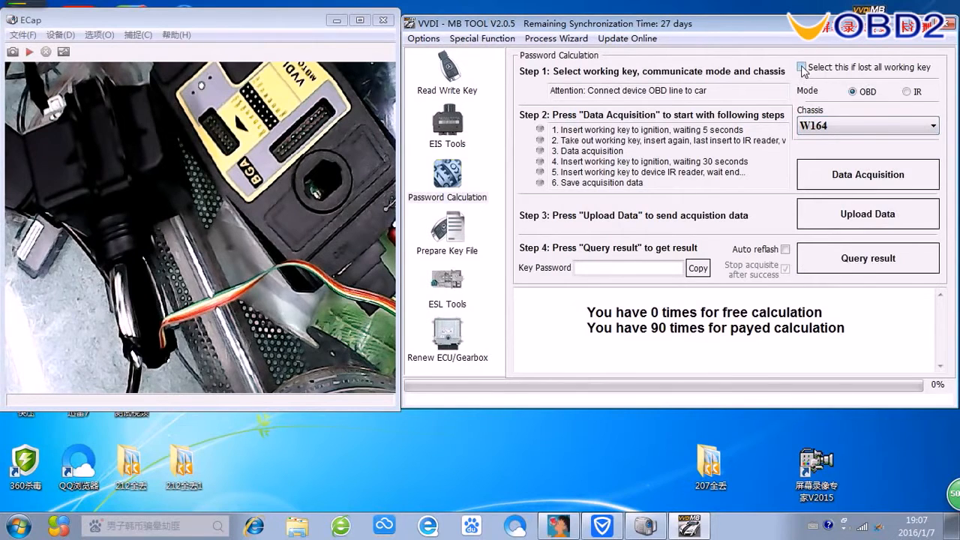
left_click(800, 66)
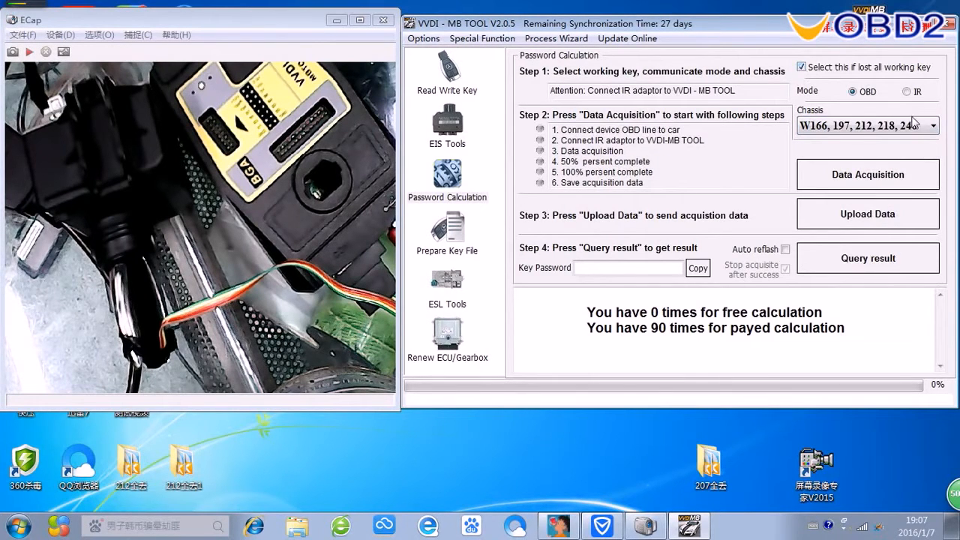
mouse_move(866, 180)
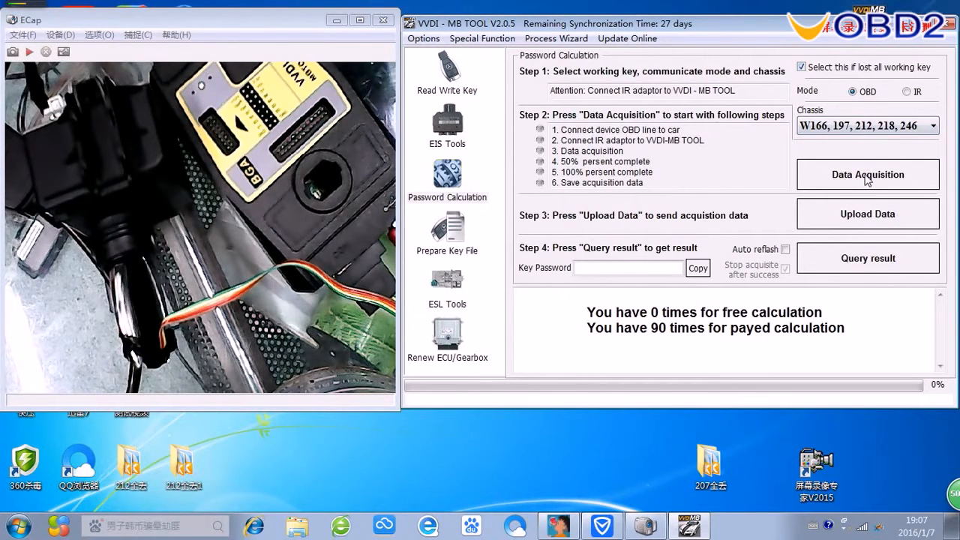
Run Data Acquisition, confirming the OBD line and IR adaptor connection prompts.
left_click(866, 174)
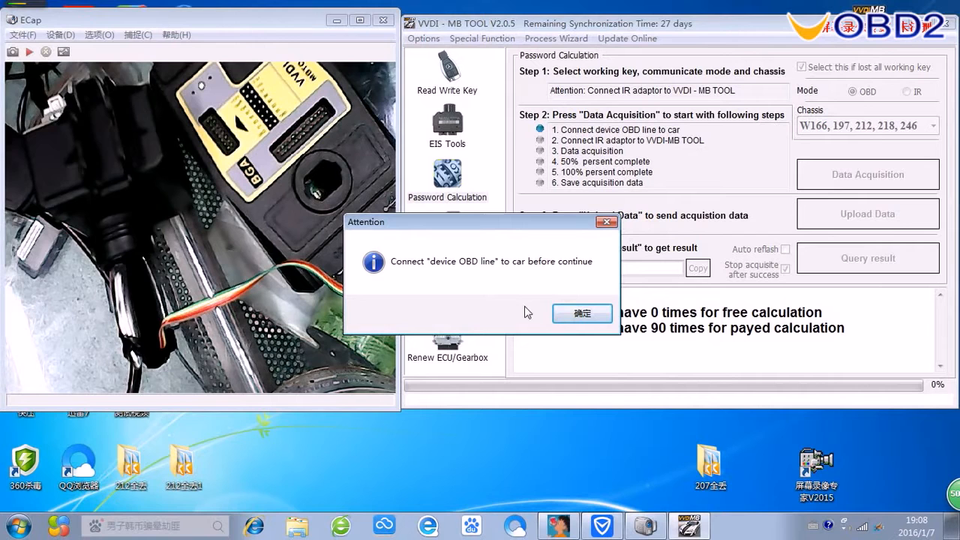
mouse_move(581, 314)
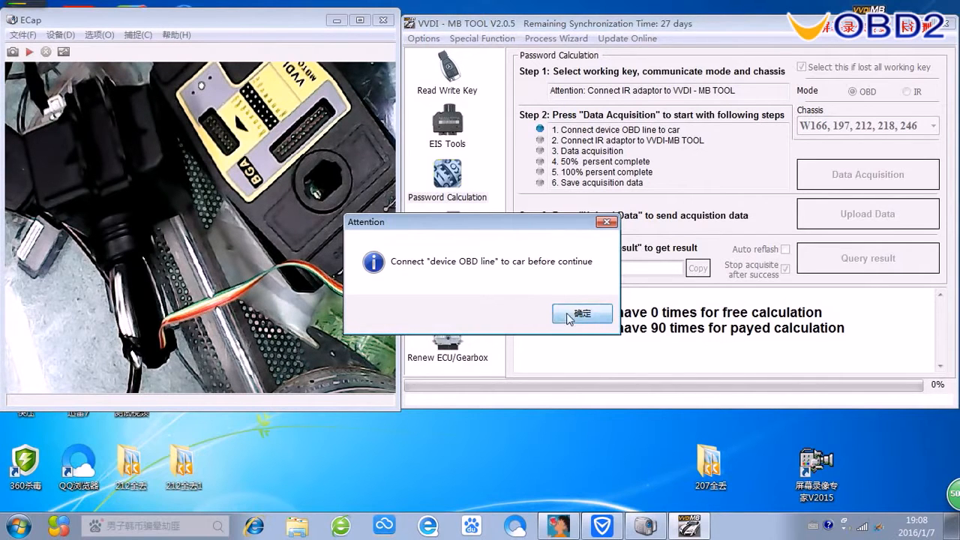
left_click(581, 313)
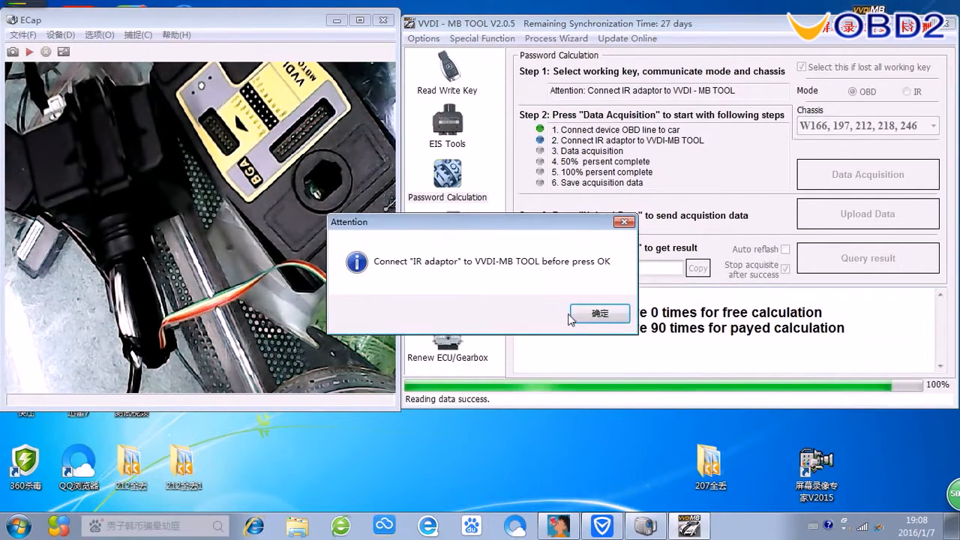
mouse_move(417, 288)
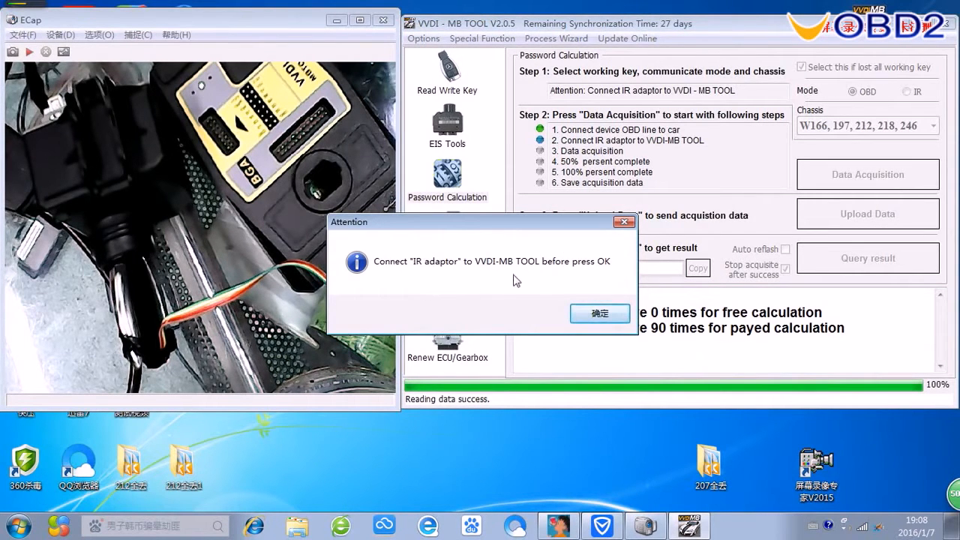
left_click(600, 314)
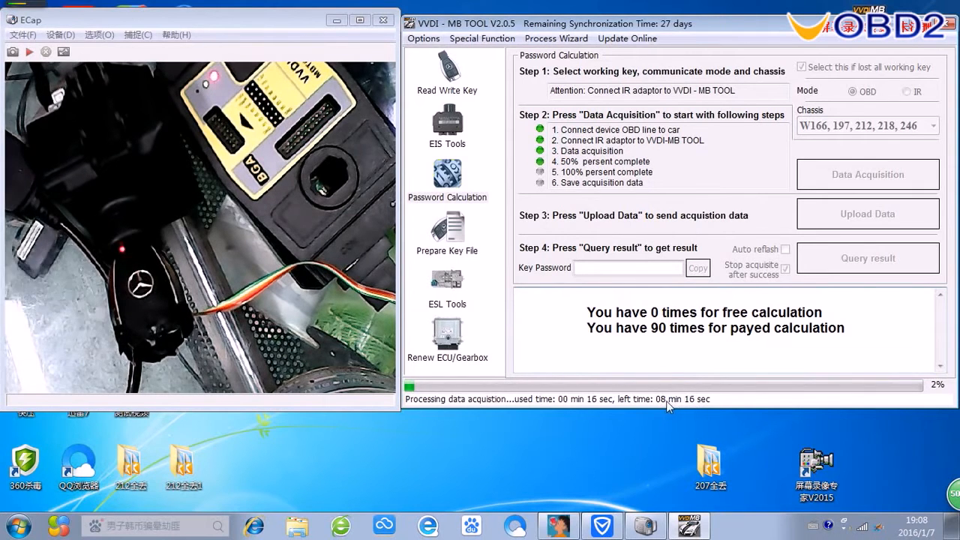
mouse_move(732, 404)
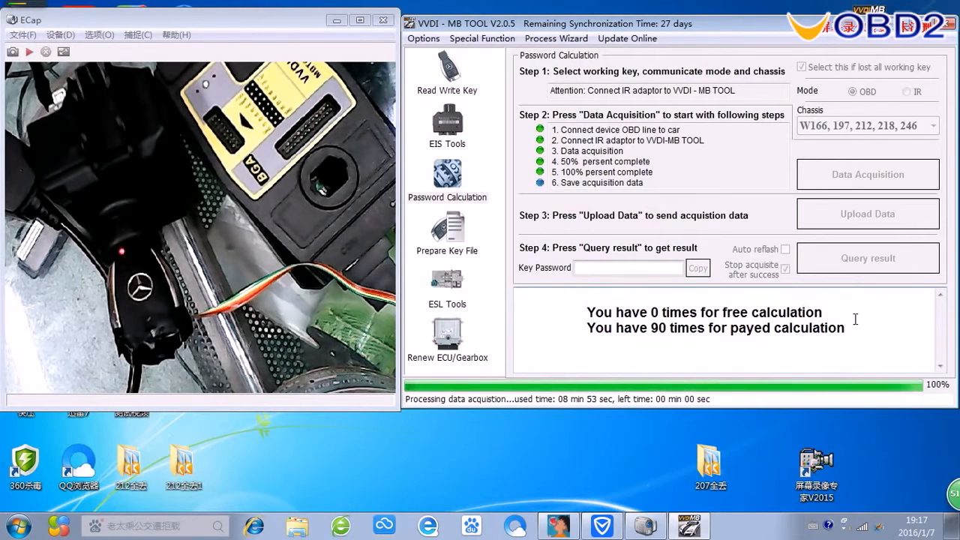
mouse_move(858, 324)
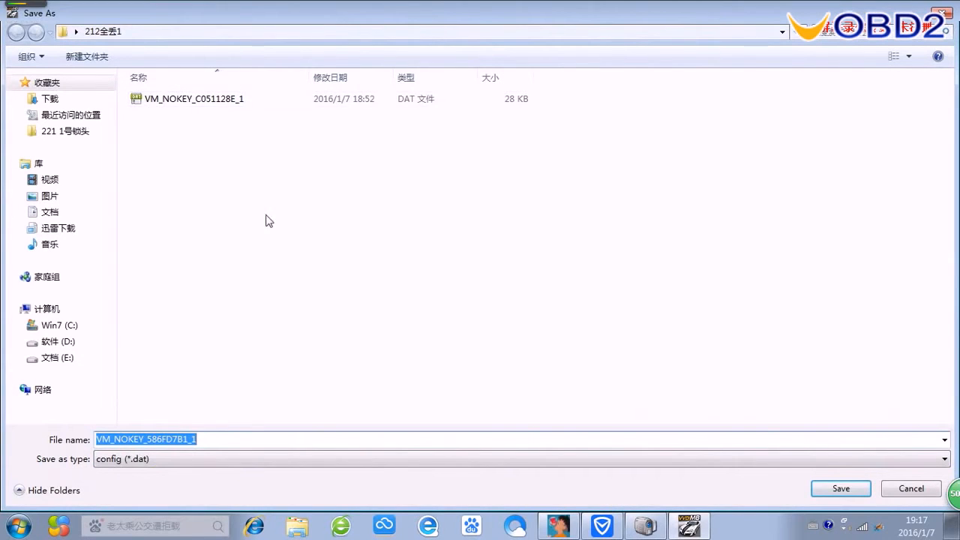
mouse_move(387, 322)
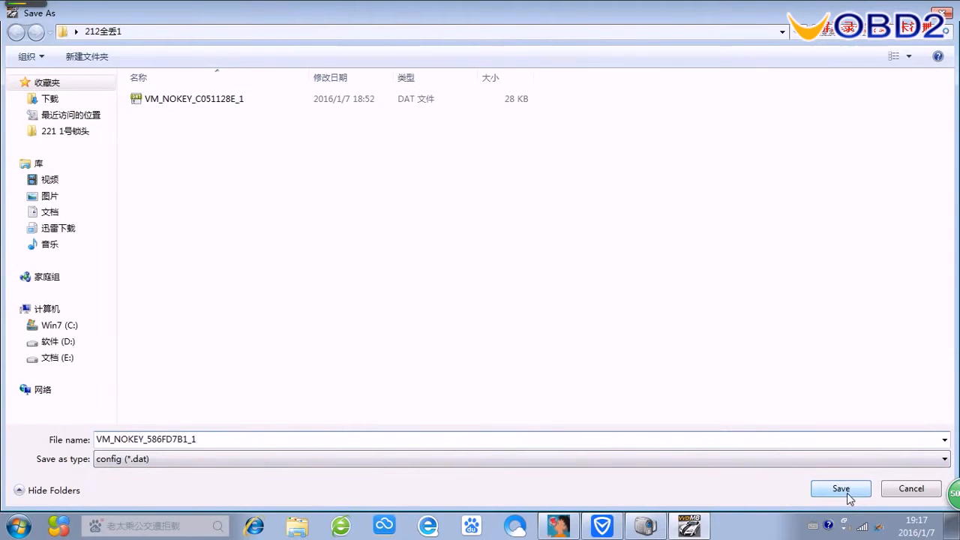
Save the acquired data as VM_NOKEY_586FD7B1_1.dat and acknowledge acquisition finished.
left_click(840, 488)
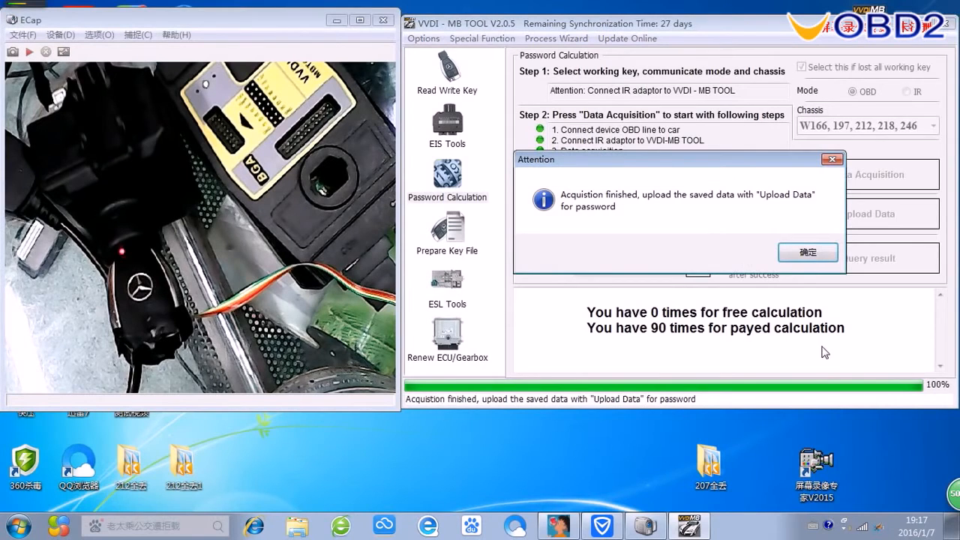
left_click(807, 252)
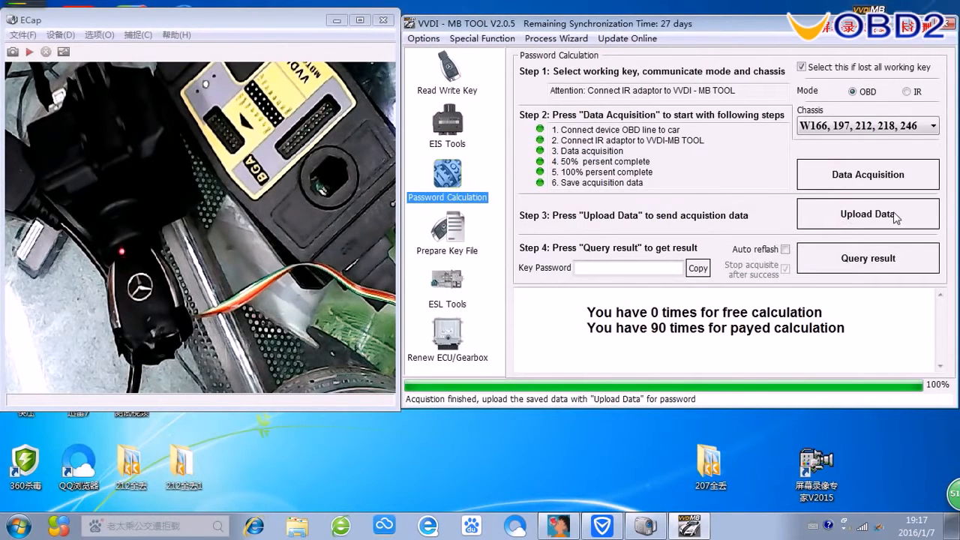
Upload VM_NOKEY_586FD7B1_1 for calculation and acknowledge the upload success, queue number 1.
left_click(867, 213)
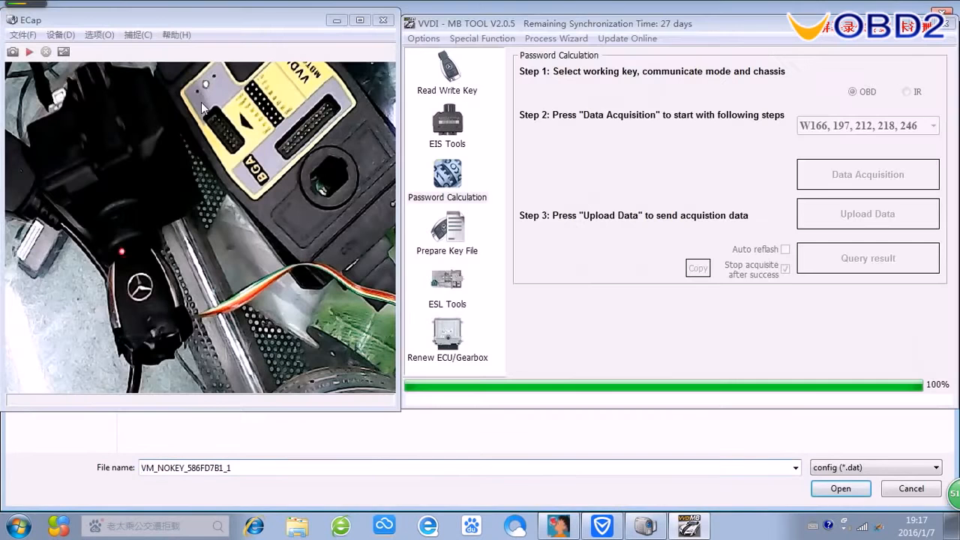
left_click(840, 489)
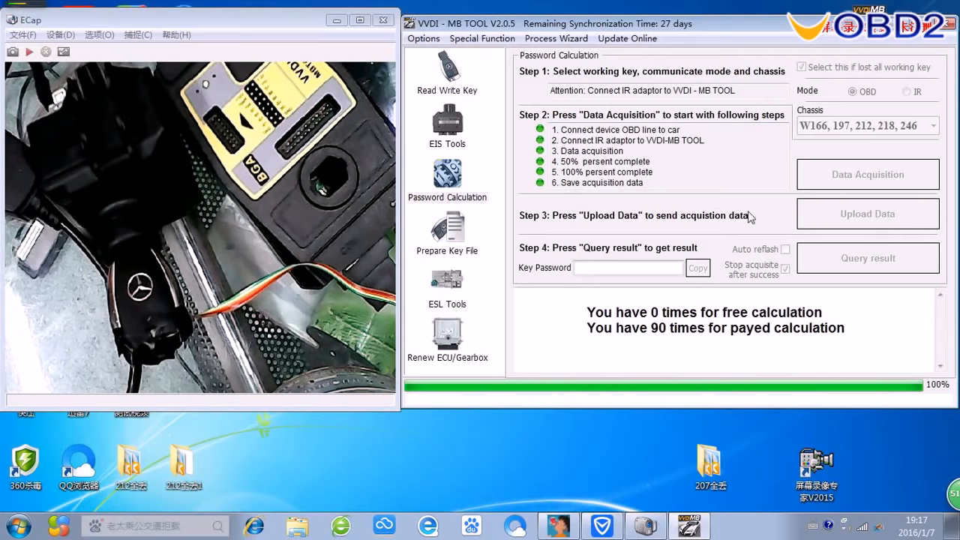
mouse_move(792, 258)
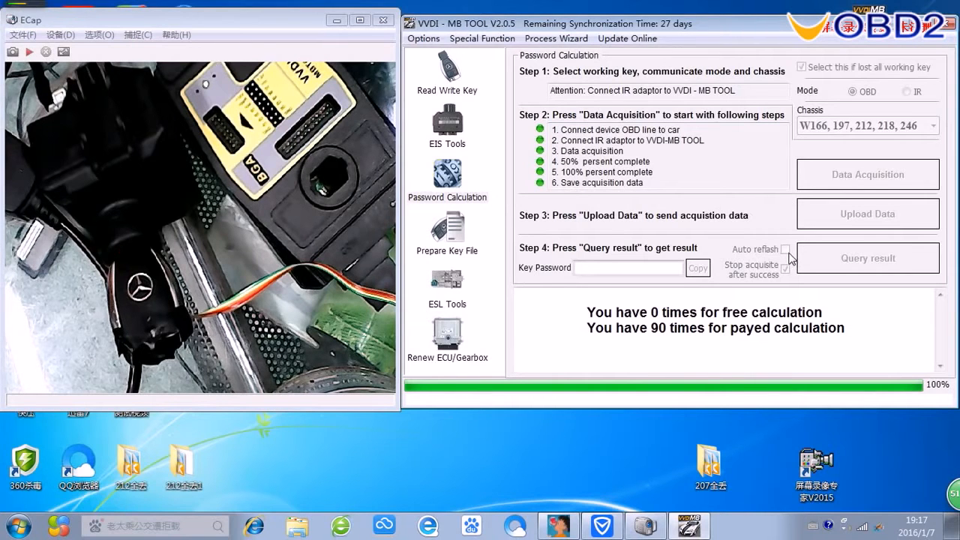
mouse_move(788, 261)
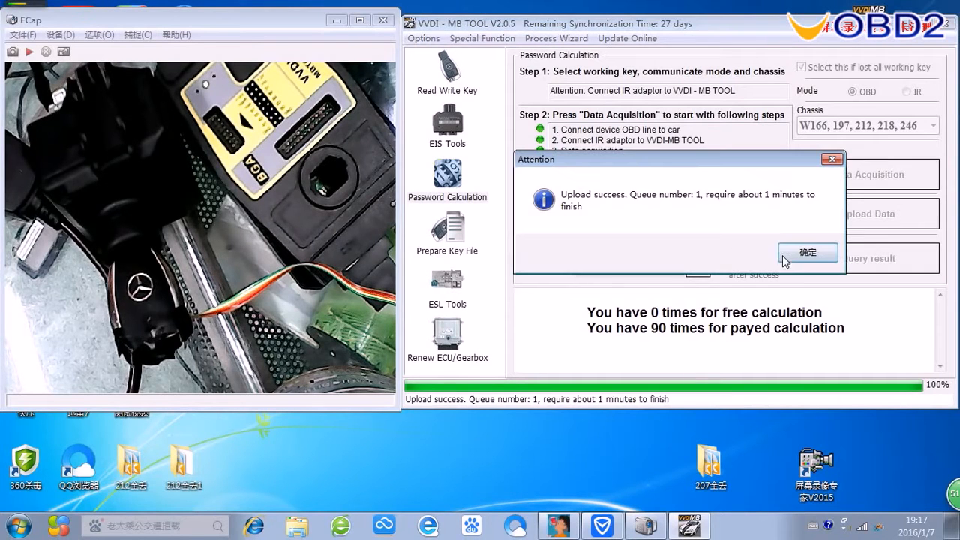
mouse_move(708, 204)
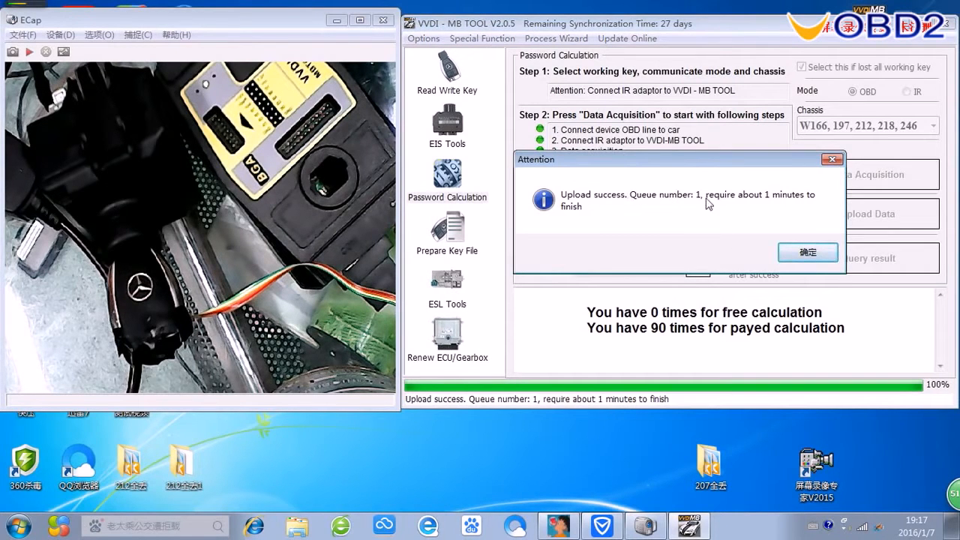
mouse_move(792, 207)
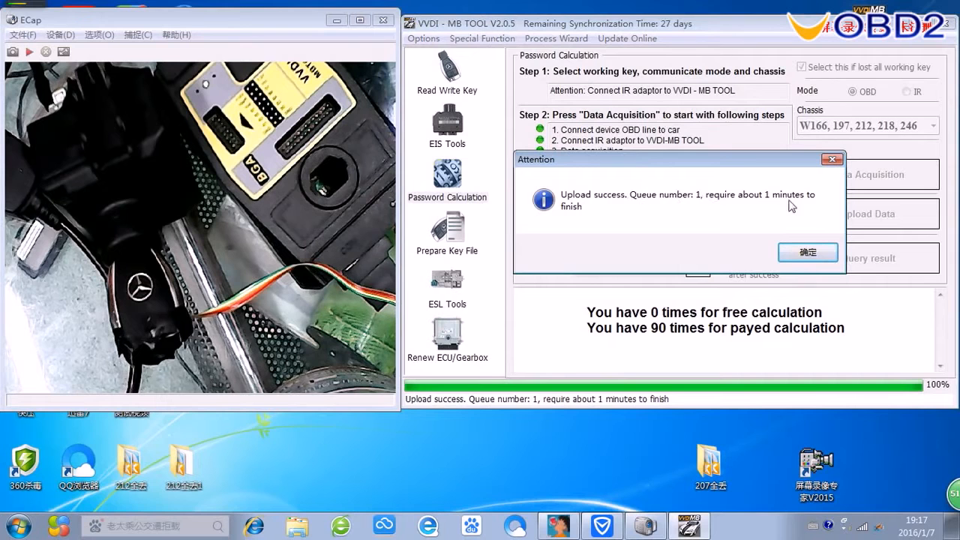
left_click(807, 252)
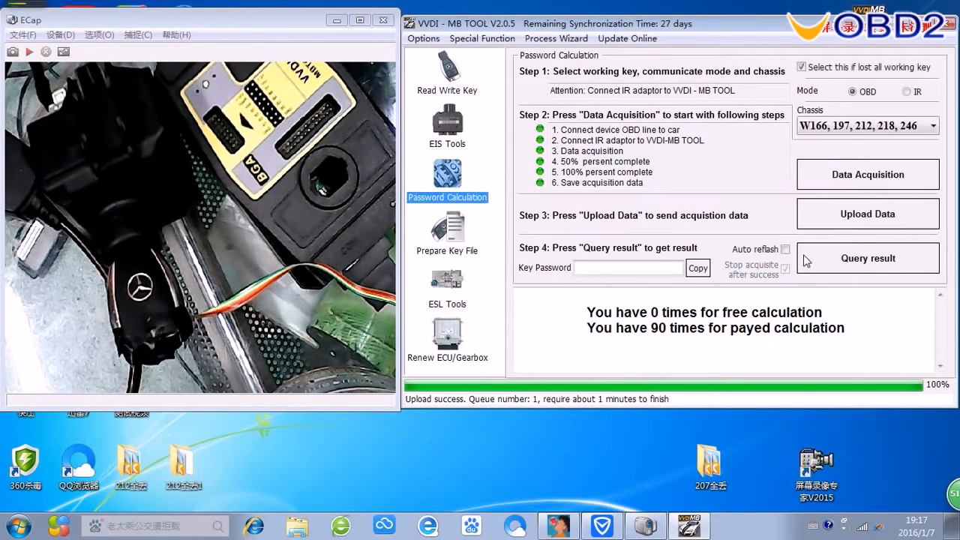
Query the result with auto refresh on until the 586FD7B1 job shows processing.
left_click(786, 249)
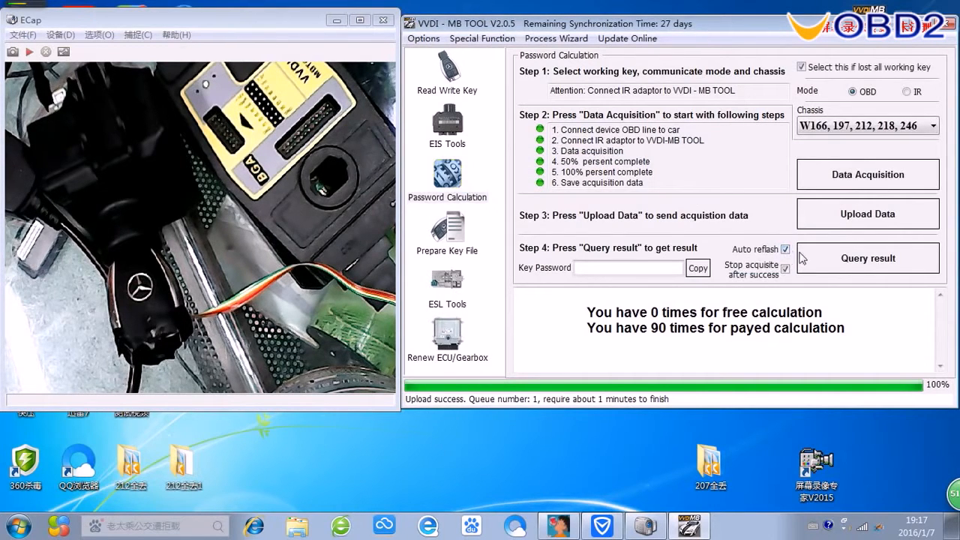
left_click(867, 258)
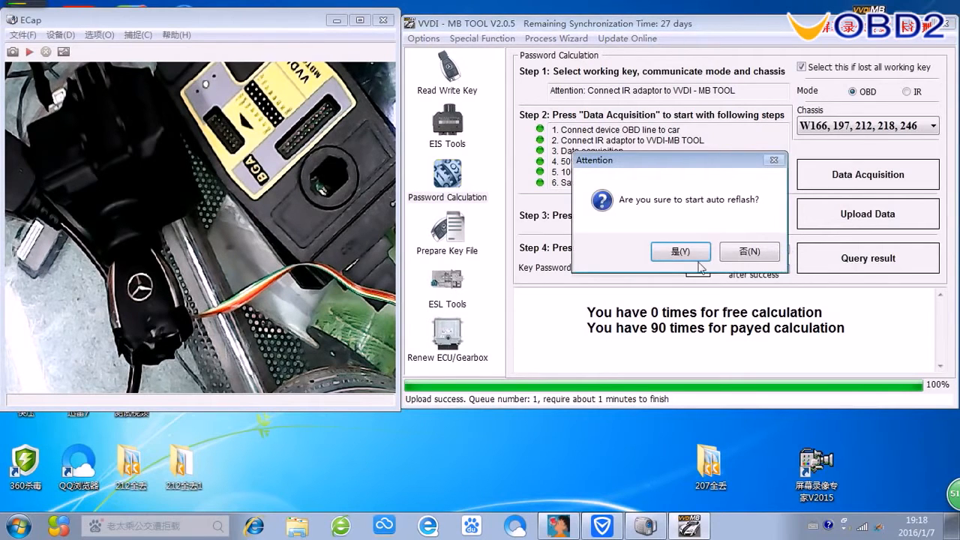
left_click(680, 252)
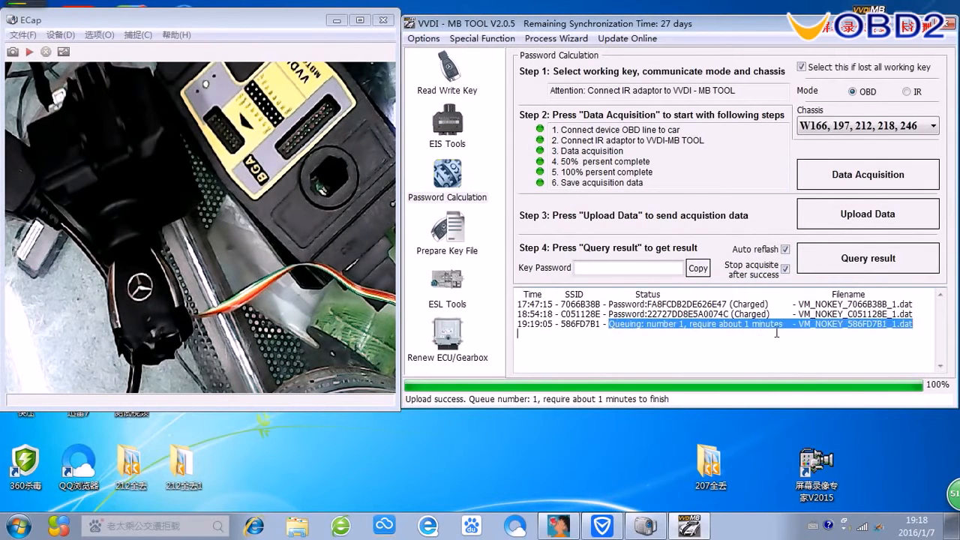
left_click(867, 258)
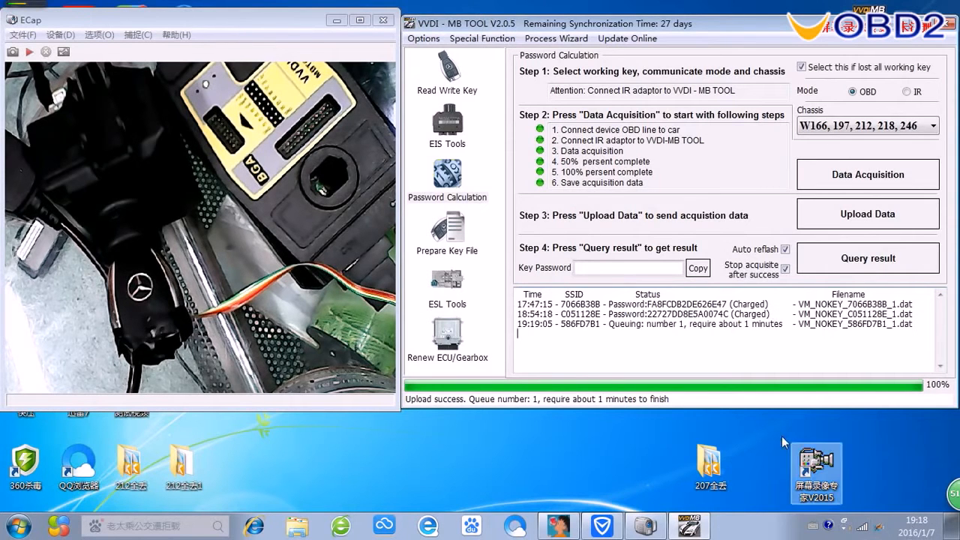
left_click(867, 258)
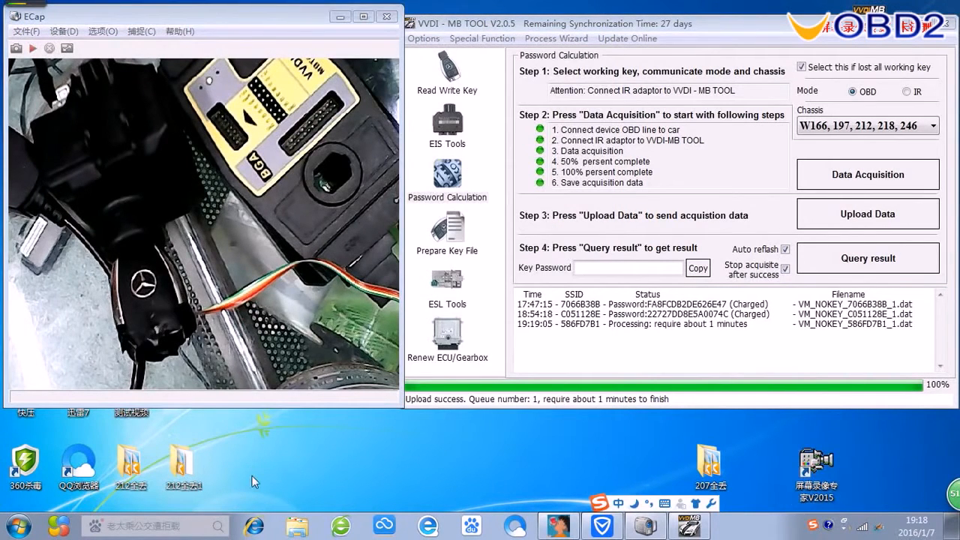
Create a new desktop folder named 212 ALL KEY LOST.
right_click(255, 481)
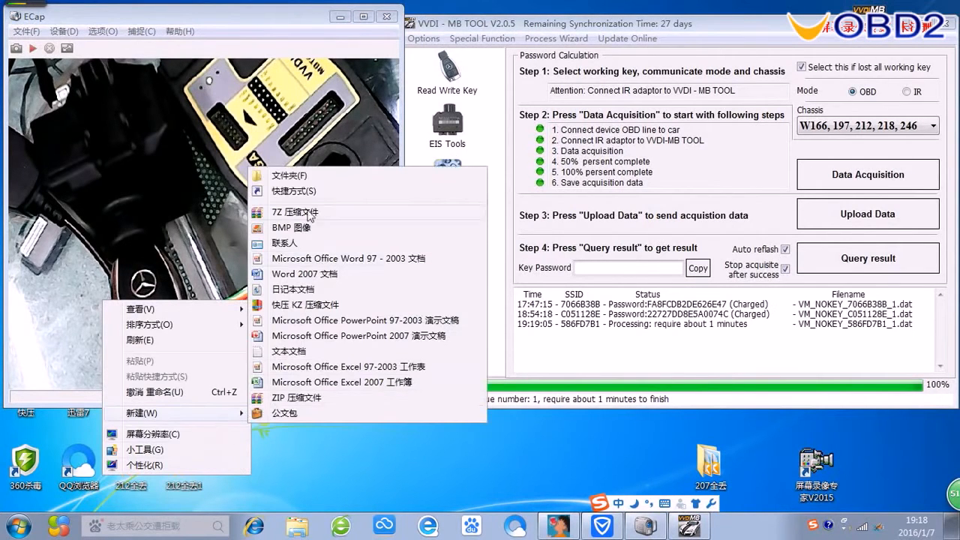
left_click(290, 174)
type("212")
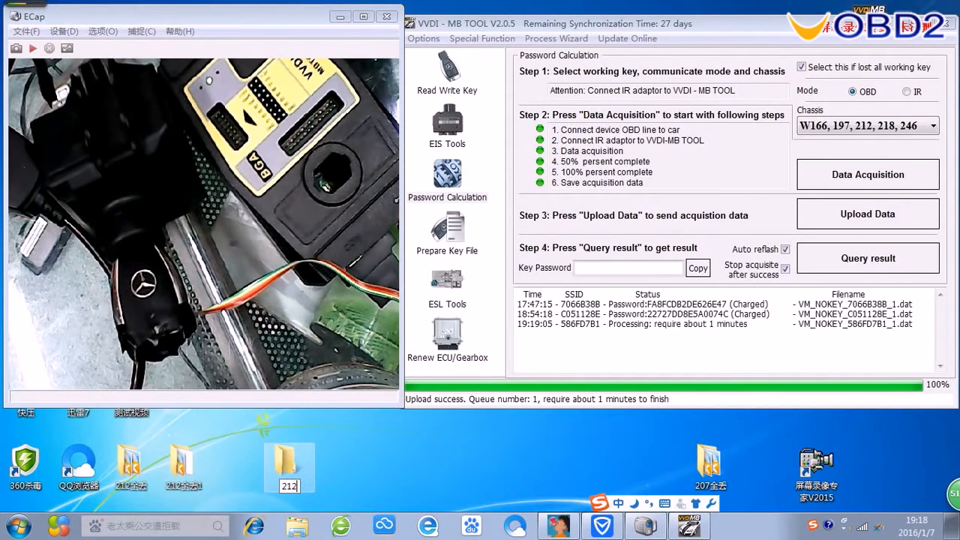
type("a")
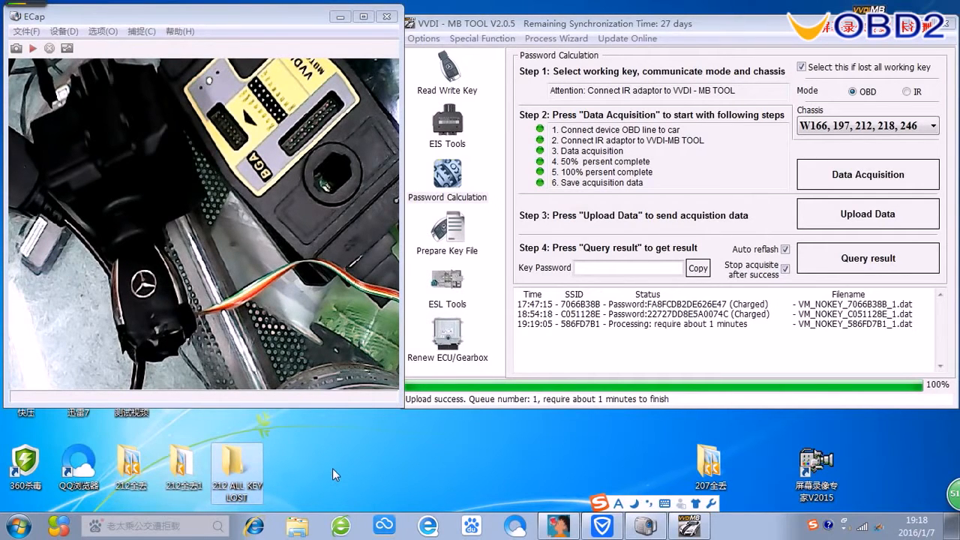
left_click(866, 258)
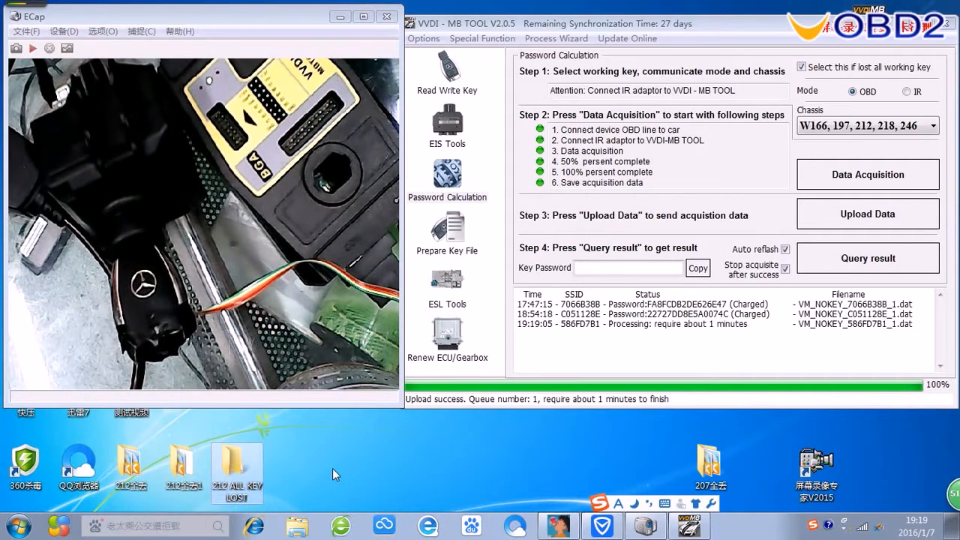
left_click(866, 258)
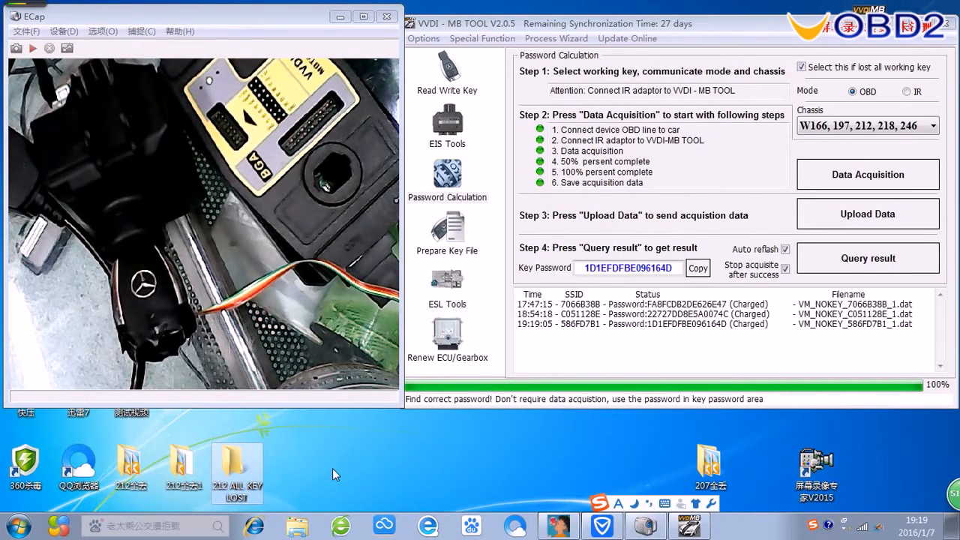
mouse_move(660, 333)
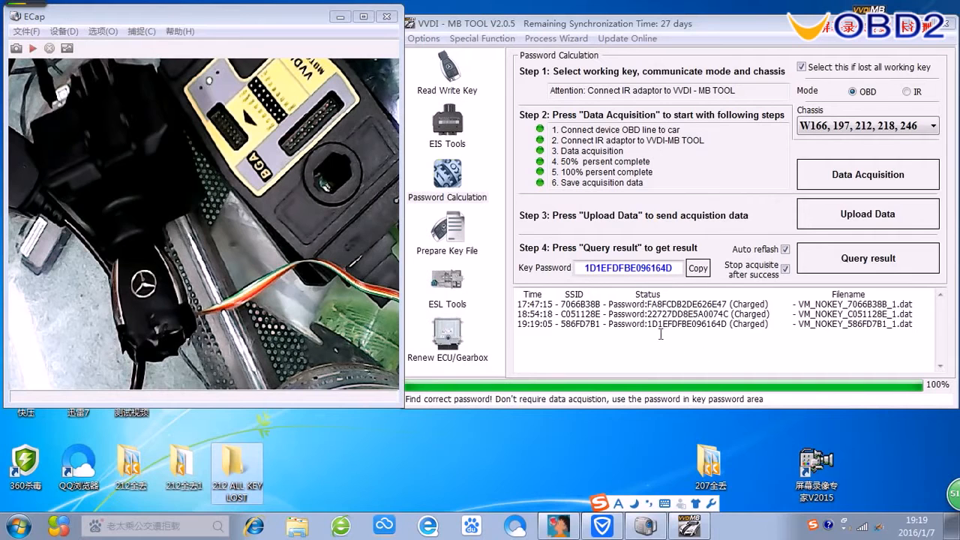
double_click(682, 323)
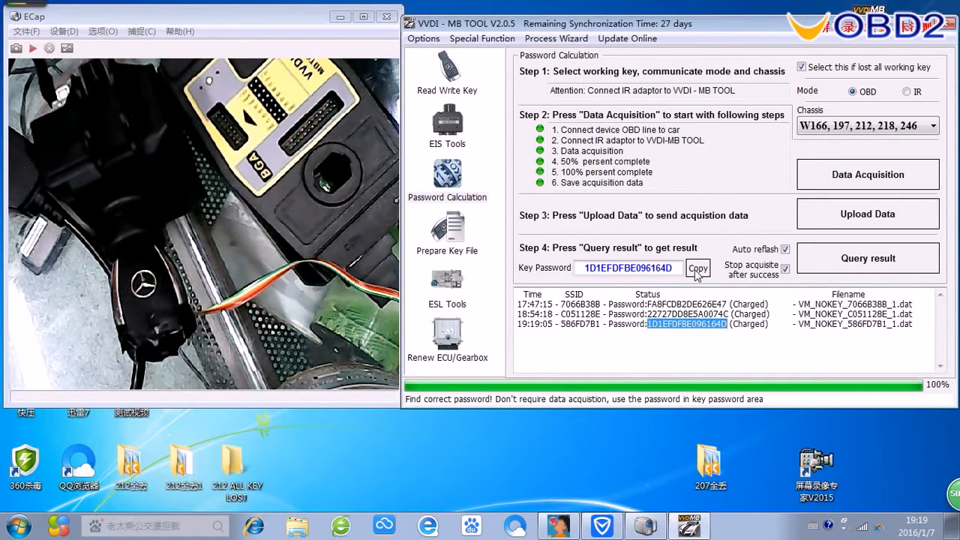
left_click(695, 267)
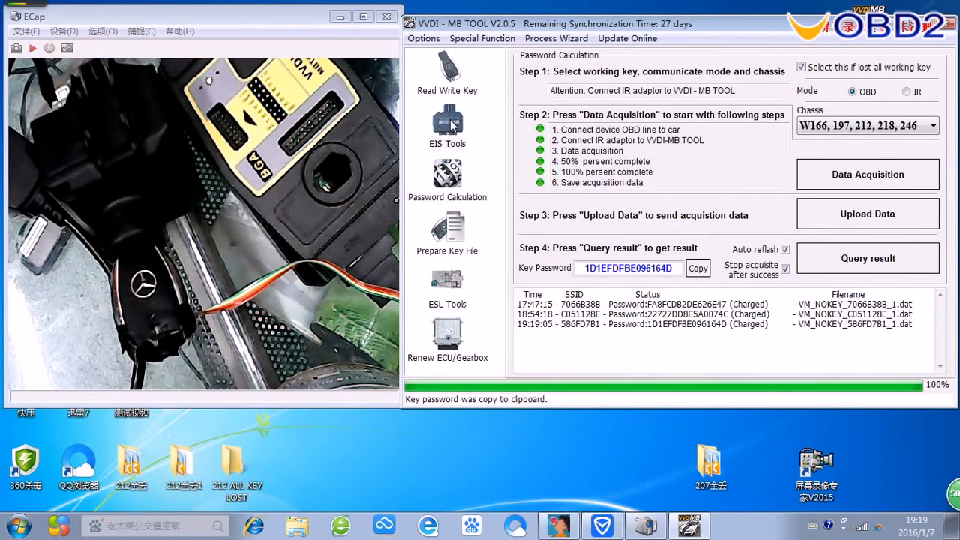
Read the EIS data from the car in EIS Tools and paste in the key password.
left_click(446, 123)
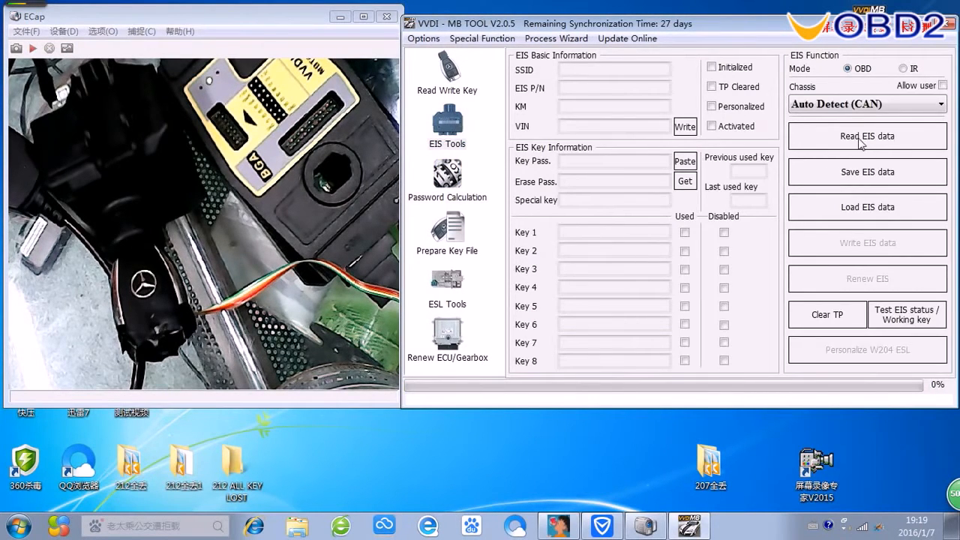
left_click(867, 135)
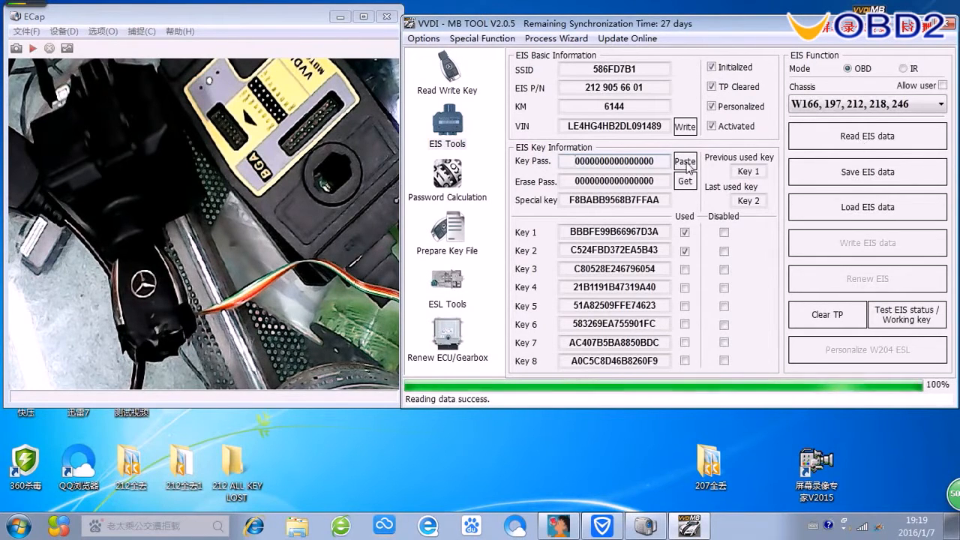
left_click(684, 162)
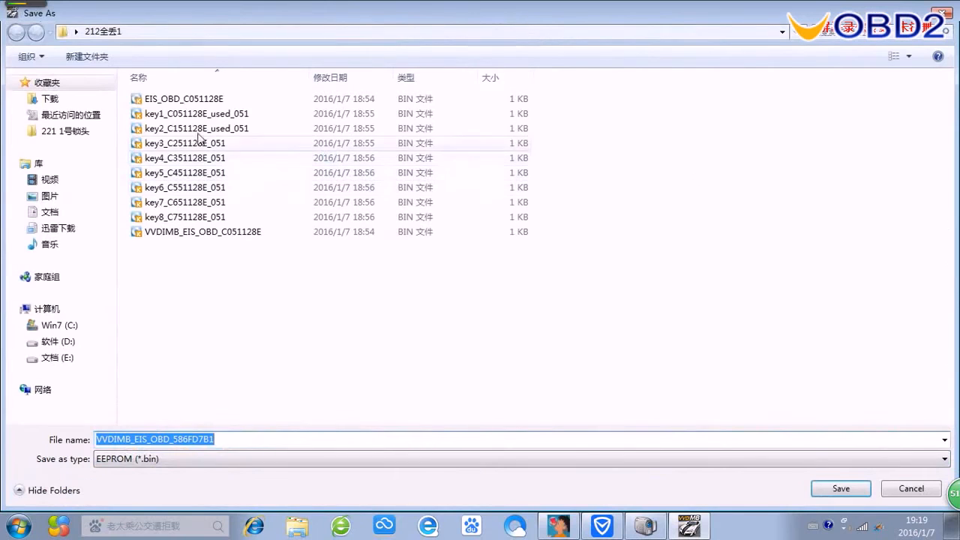
Save the EIS data, including HC05 format, into the desktop 212 ALL KEY LOST folder.
left_click(783, 32)
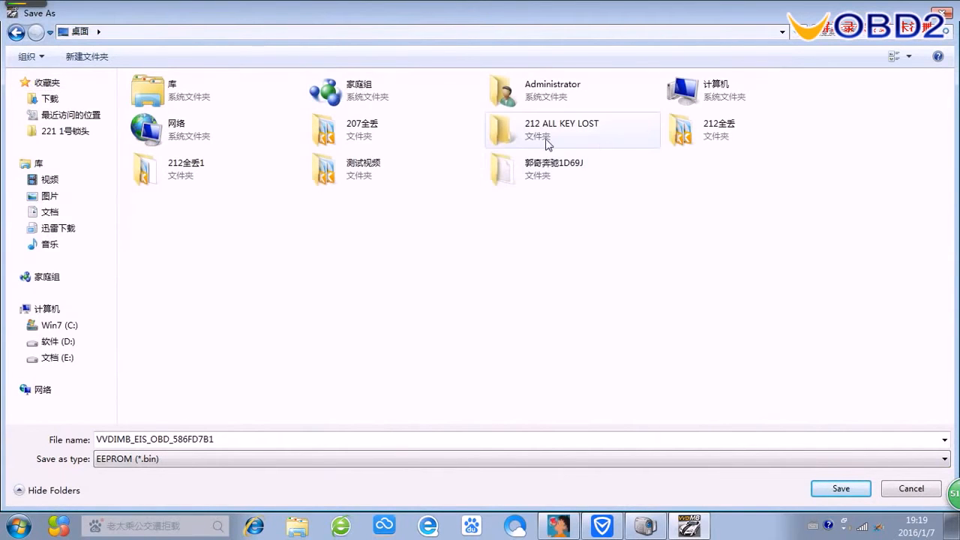
double_click(560, 129)
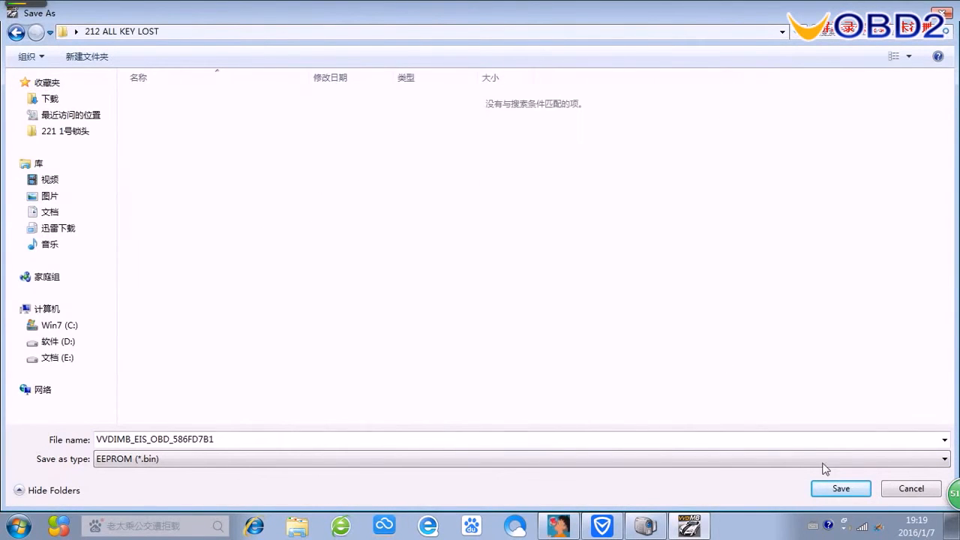
left_click(839, 489)
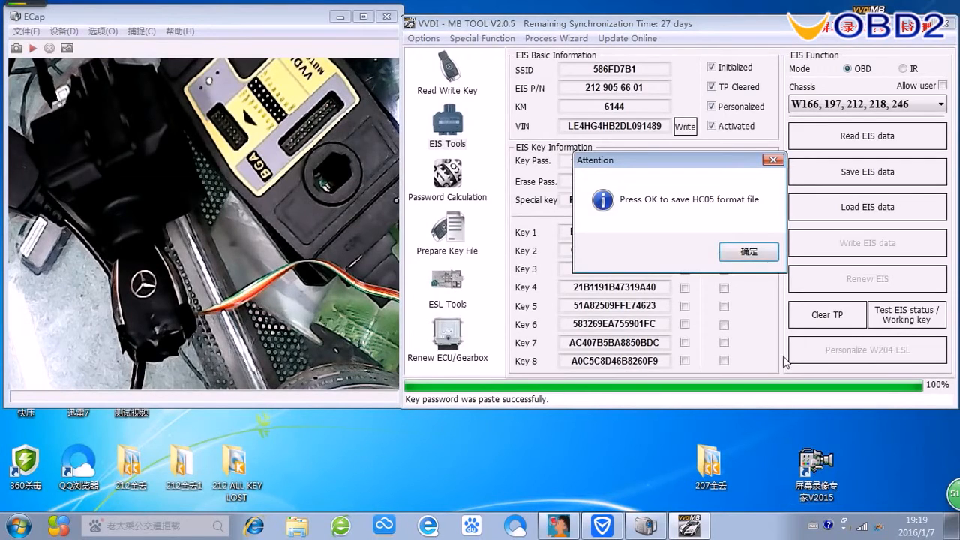
left_click(747, 252)
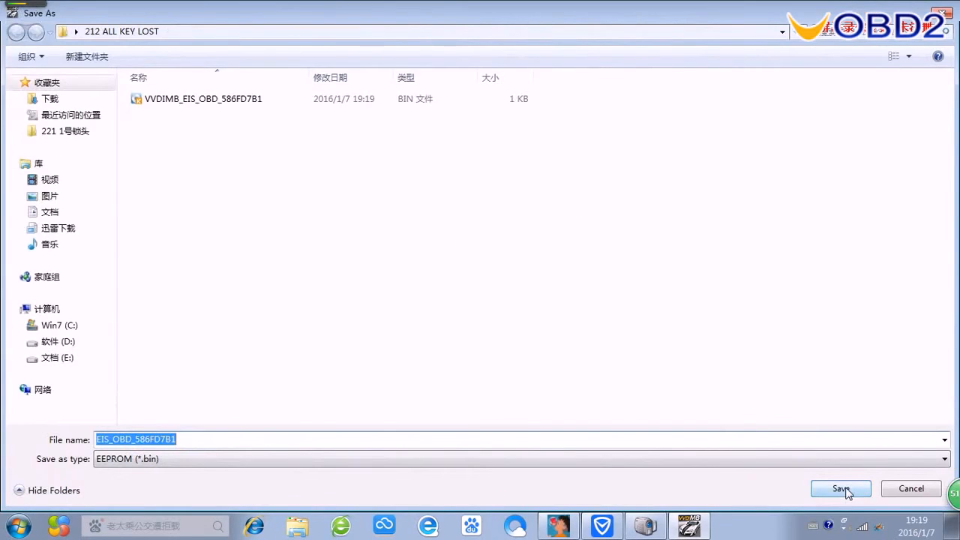
left_click(840, 489)
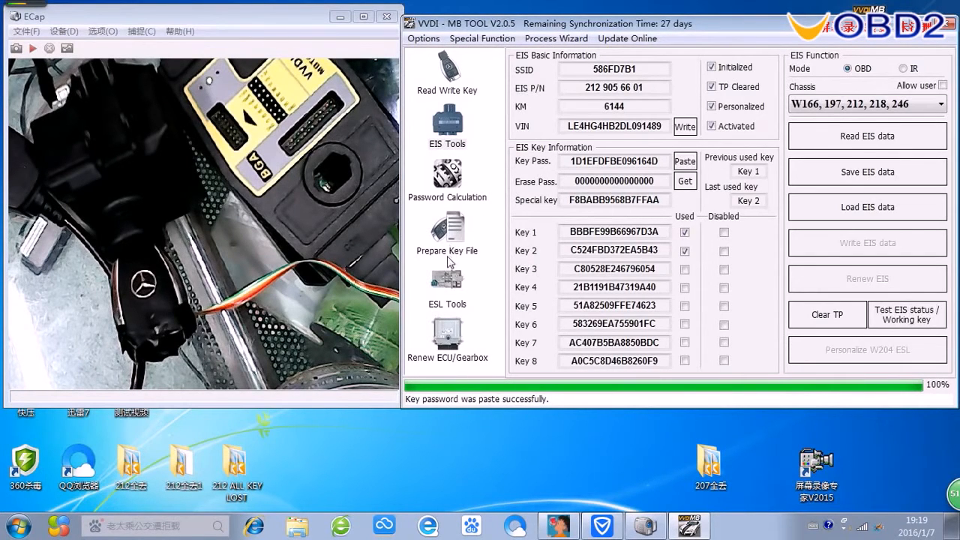
In Prepare Key File, load the saved EIS file and untick v041 and v011 formats before generating.
left_click(447, 232)
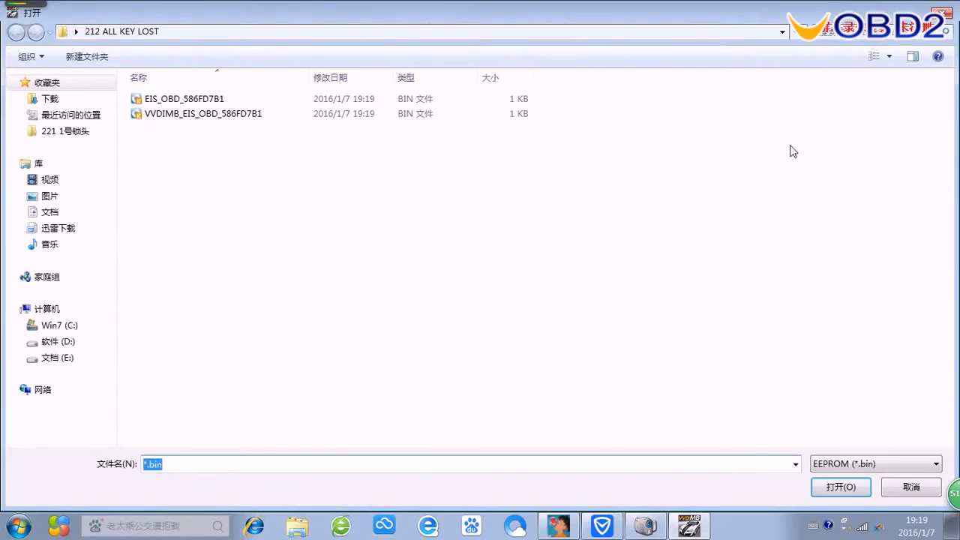
left_click(840, 485)
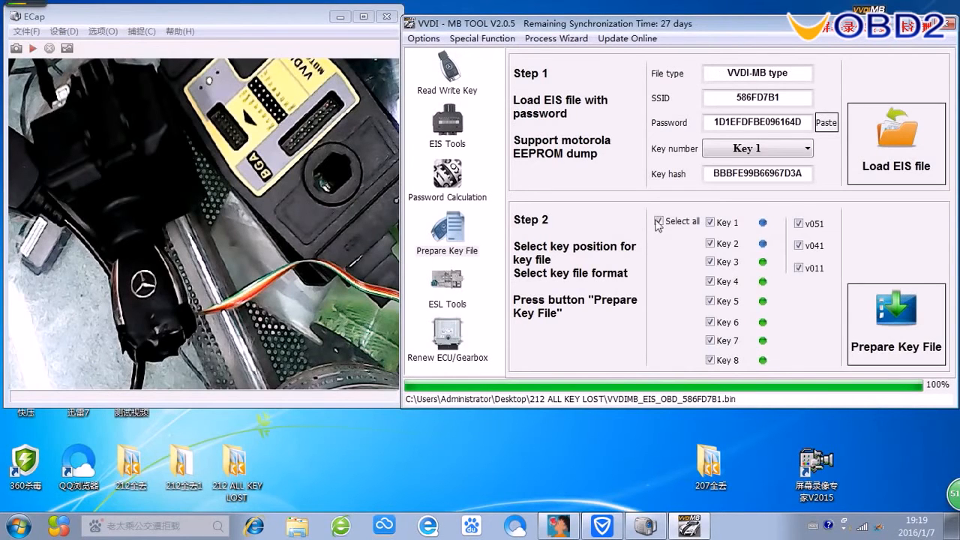
left_click(798, 267)
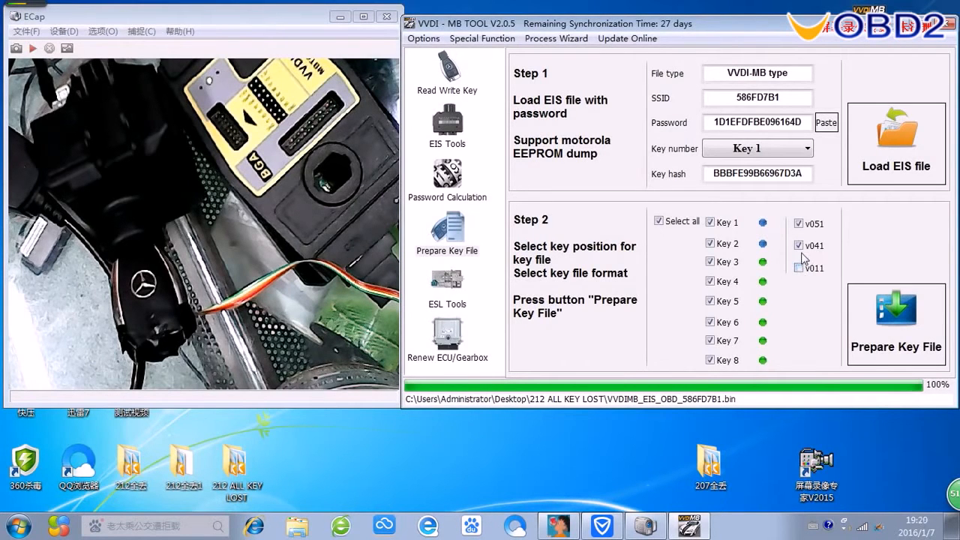
left_click(797, 246)
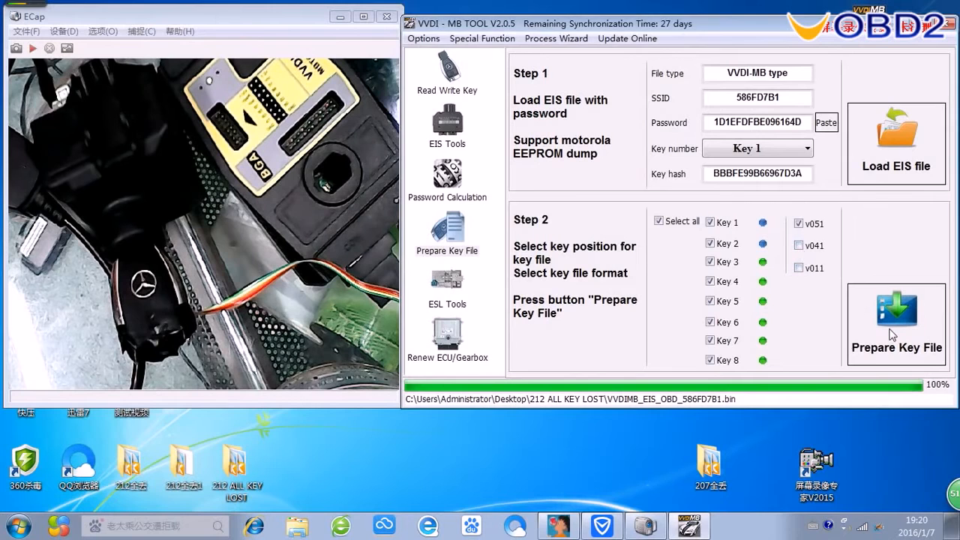
left_click(897, 315)
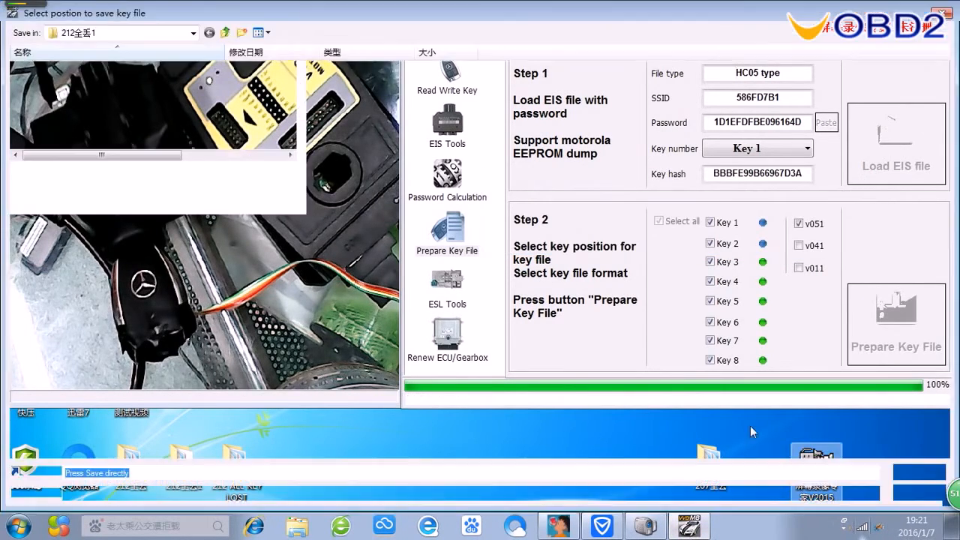
Choose the 212 ALL KEY LOST folder as save location and start writing the eight key files.
left_click(192, 33)
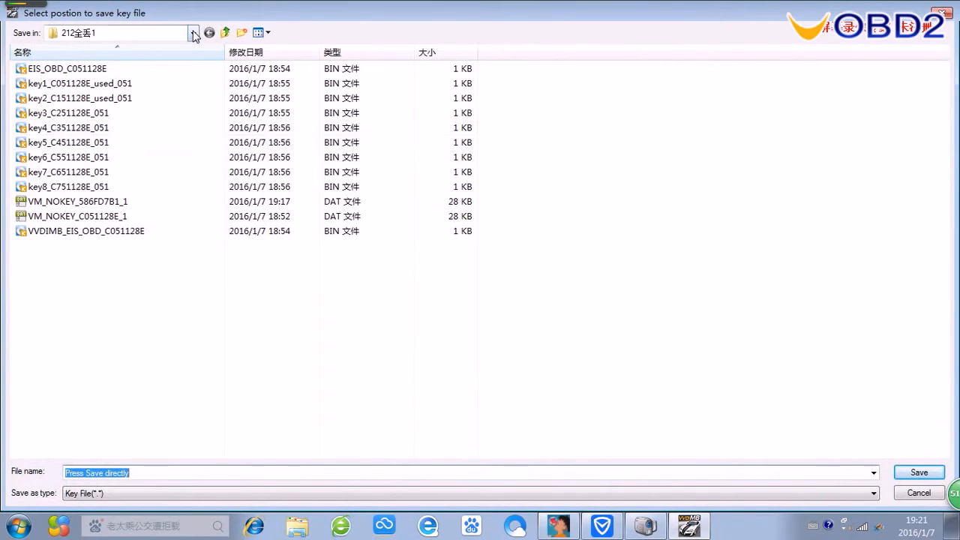
left_click(191, 33)
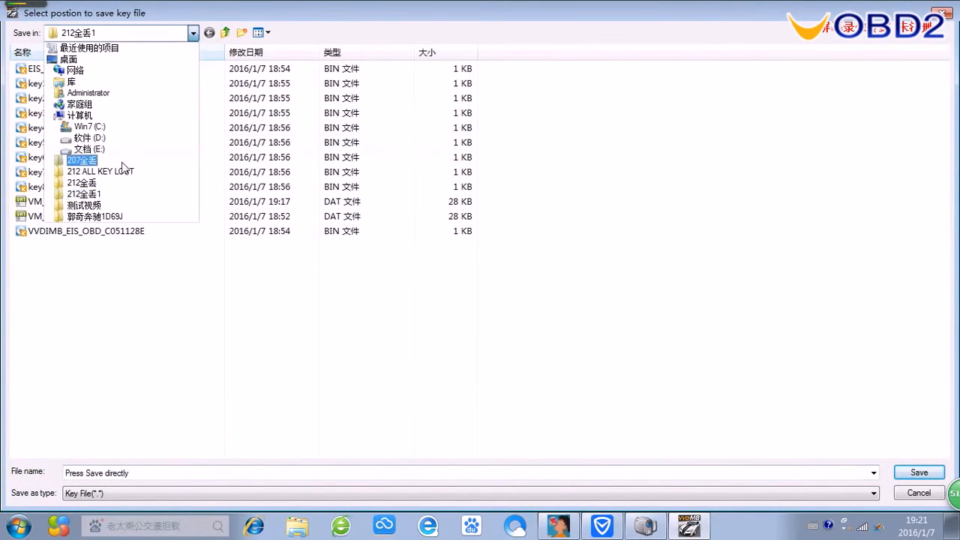
left_click(101, 171)
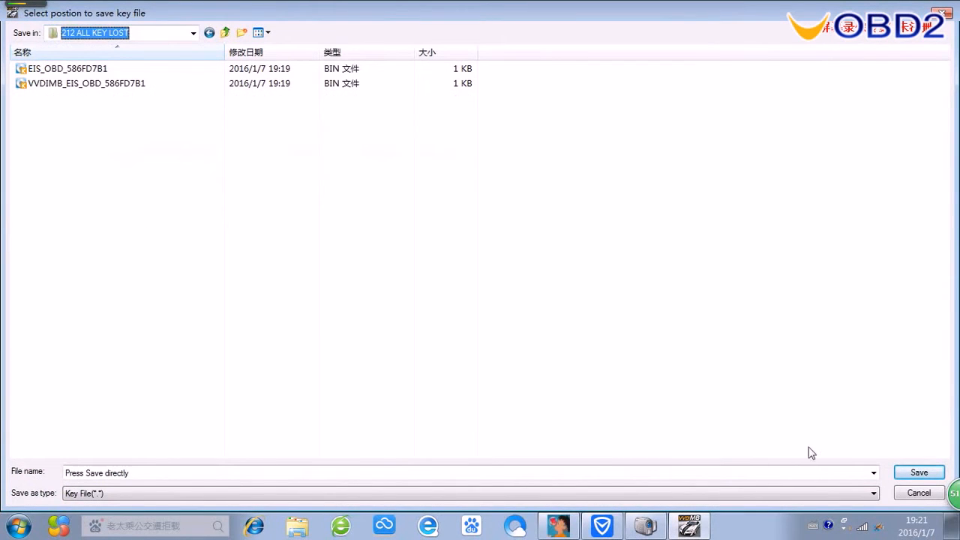
left_click(918, 471)
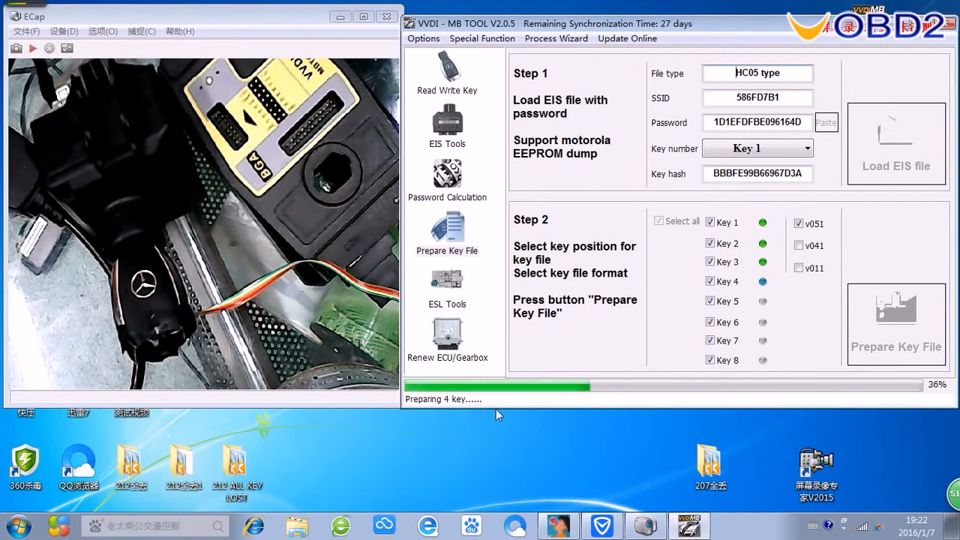
mouse_move(654, 393)
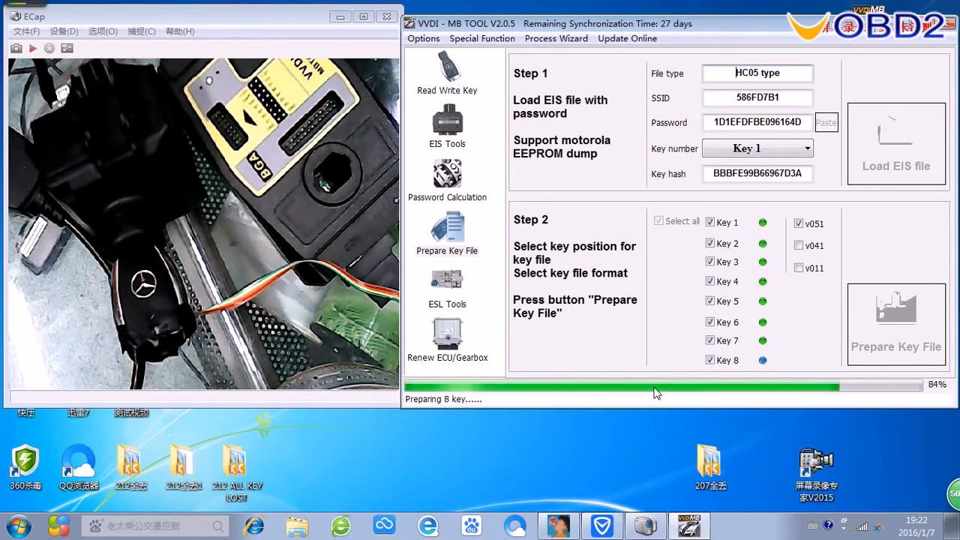
mouse_move(789, 370)
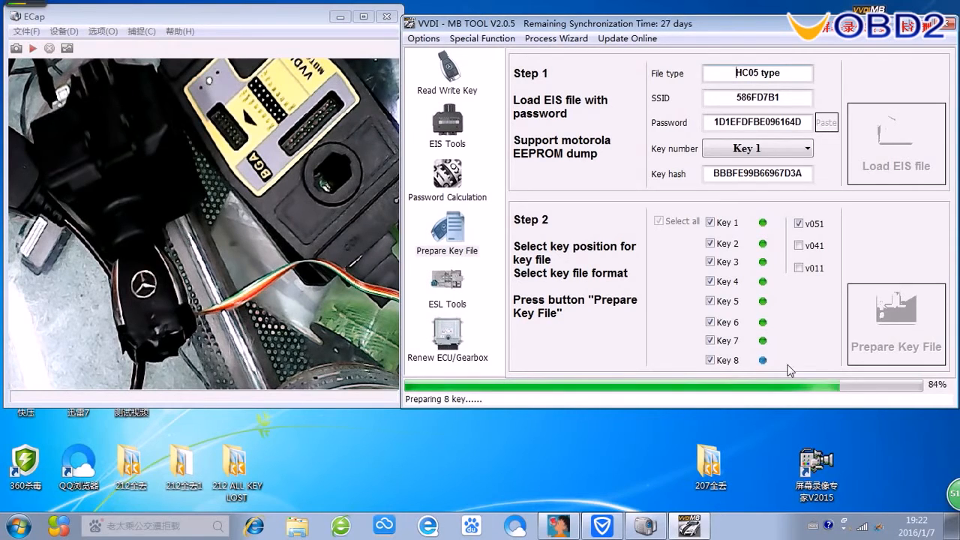
mouse_move(486, 426)
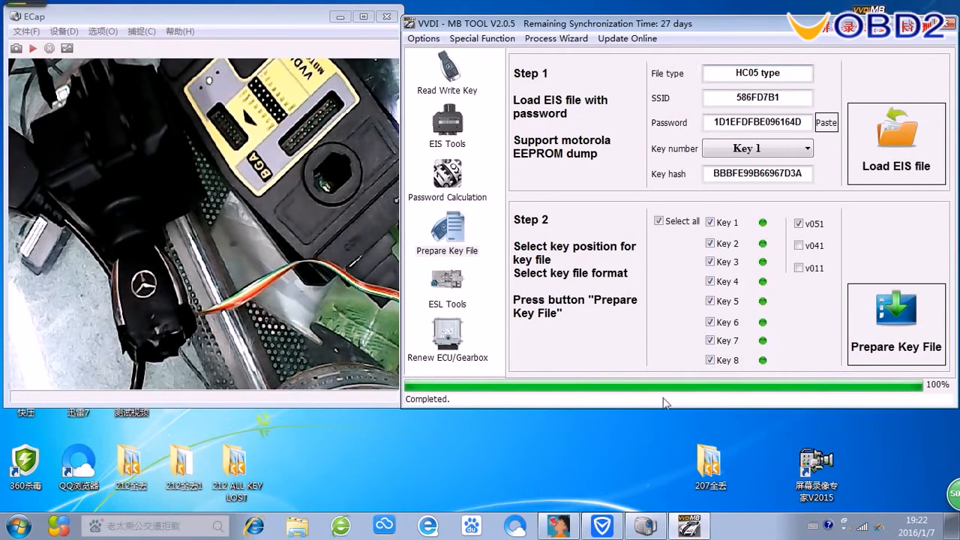
mouse_move(442, 262)
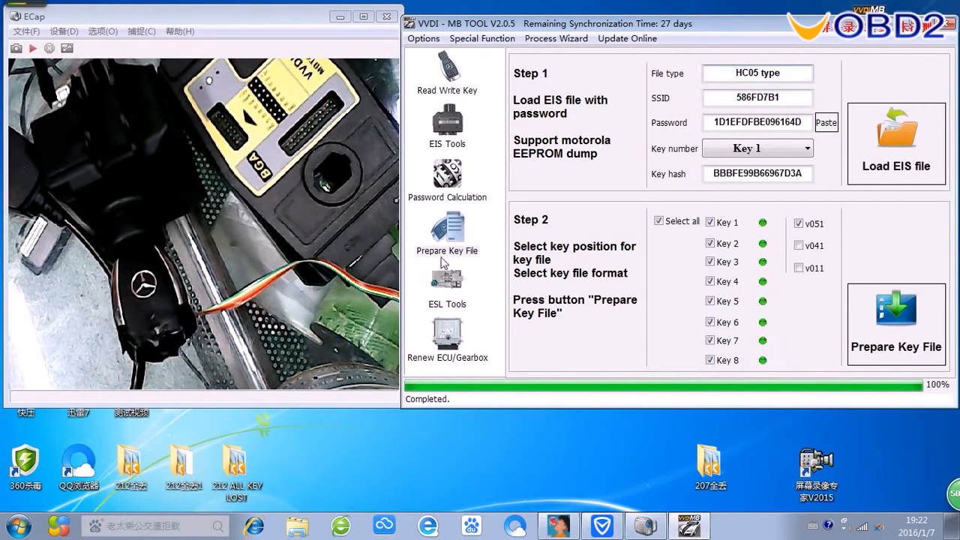
mouse_move(613, 216)
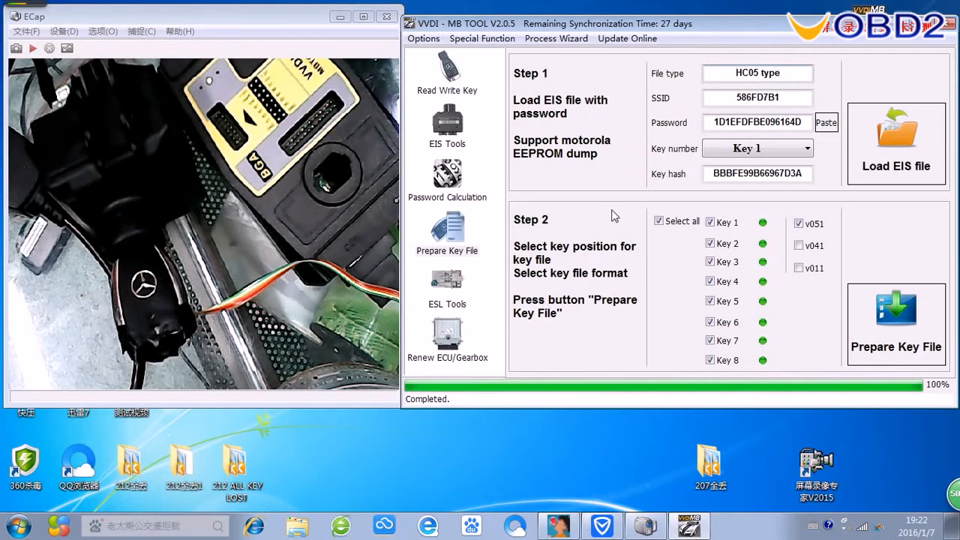
Load key file key8_5F6FD7B1_051 in Read Write Key and write it onto the new key.
left_click(446, 72)
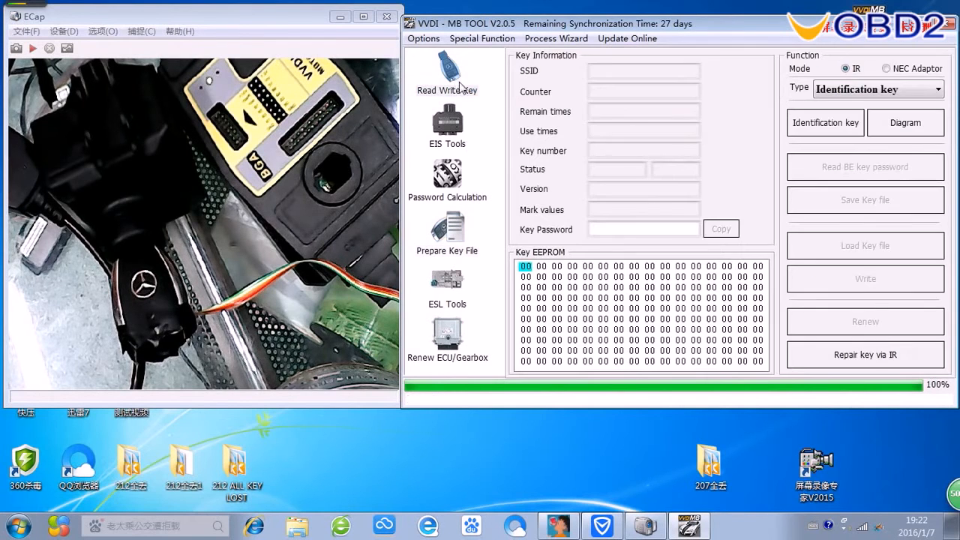
mouse_move(563, 293)
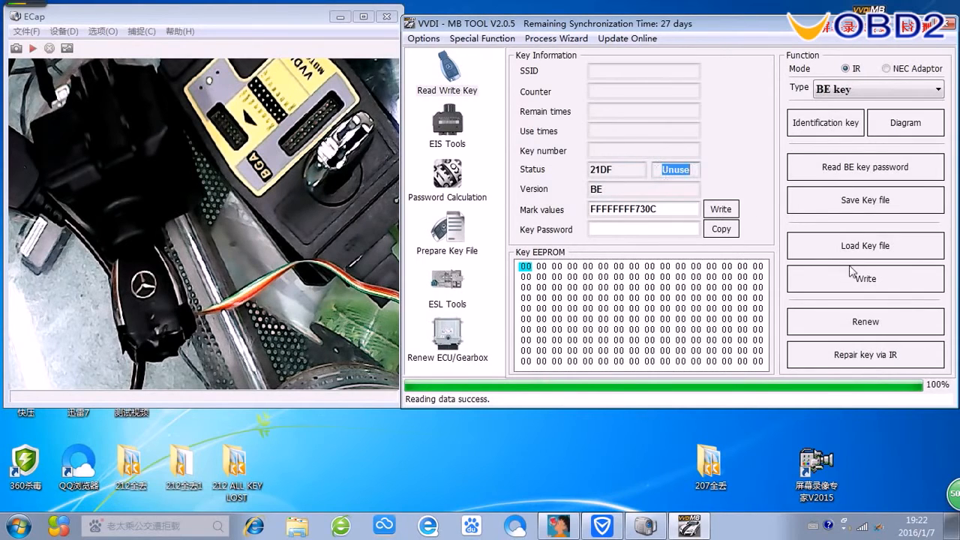
left_click(863, 246)
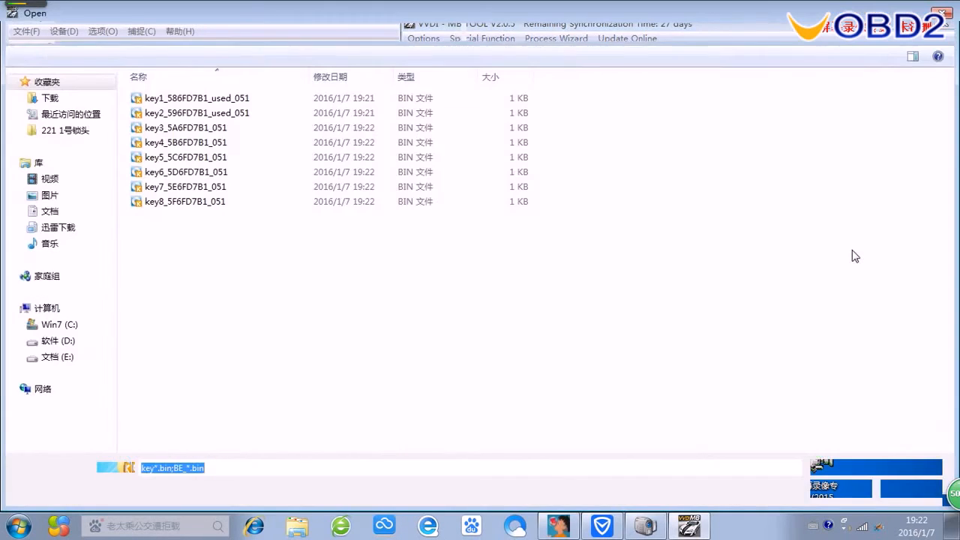
left_click(185, 201)
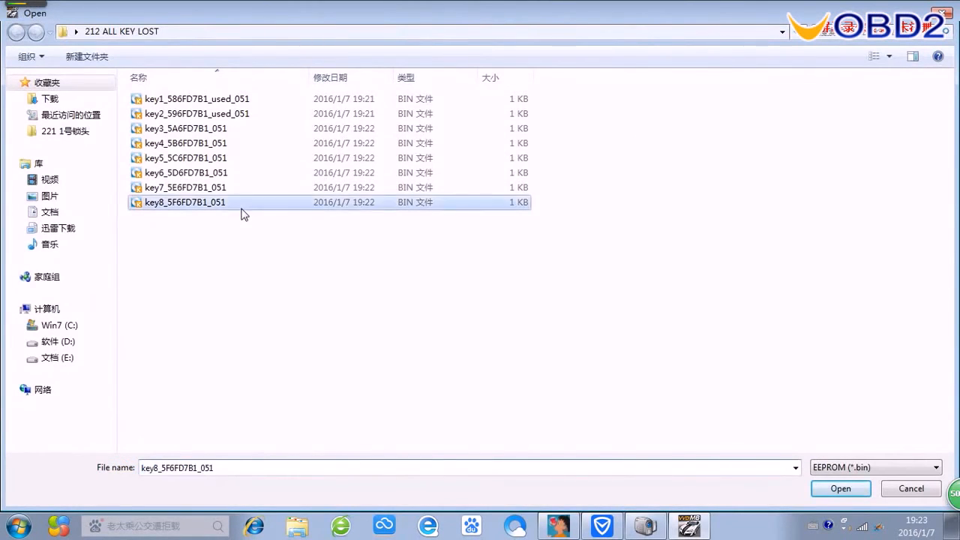
left_click(840, 489)
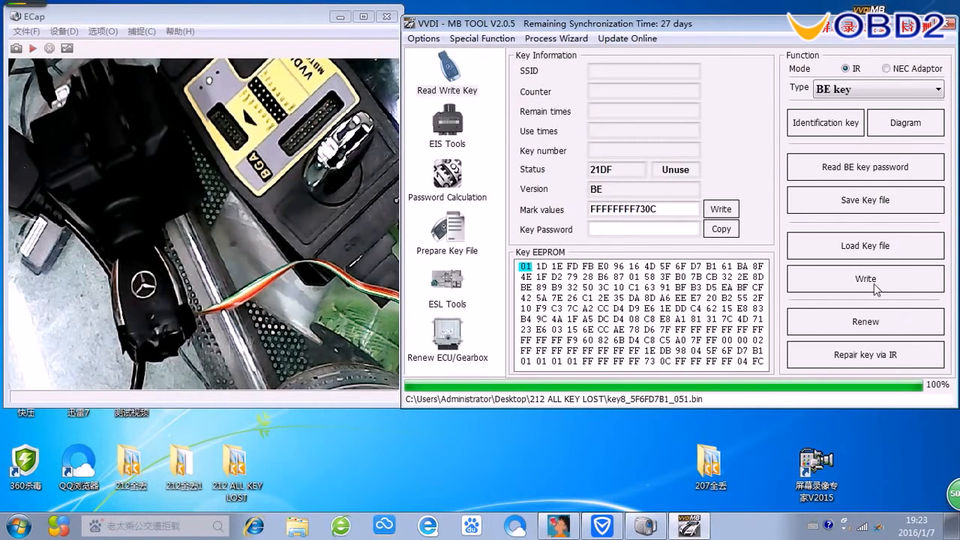
left_click(863, 278)
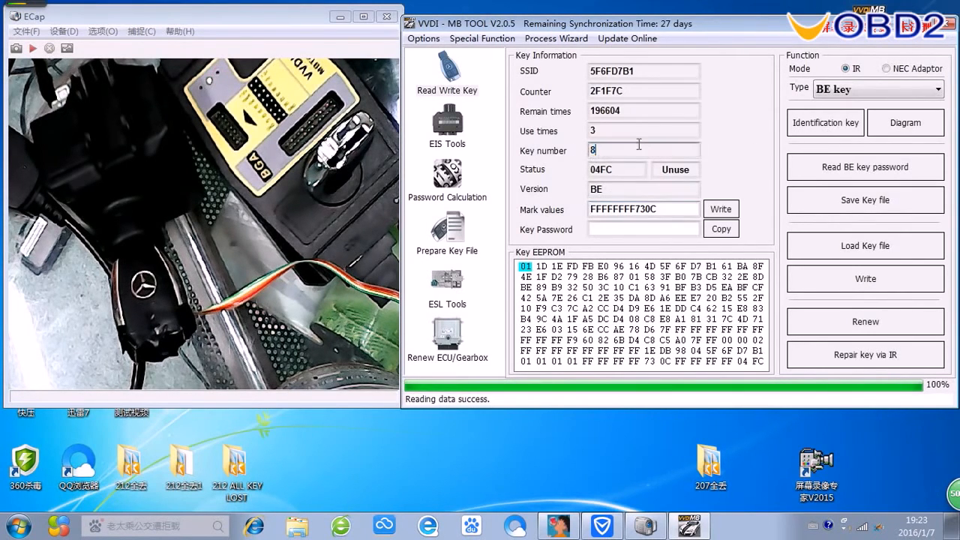
left_click(447, 123)
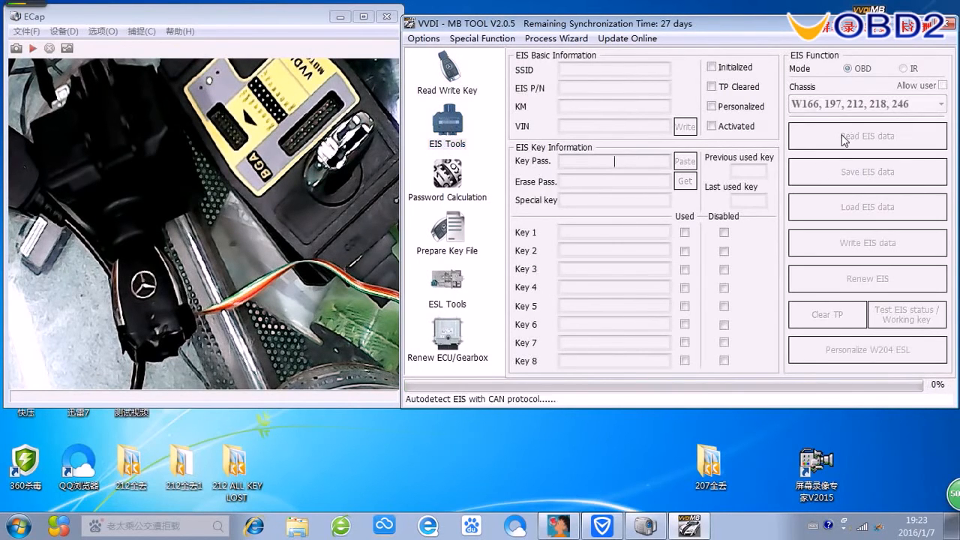
Read the EIS data twice and mark Key 8 as Used in the key list.
left_click(866, 135)
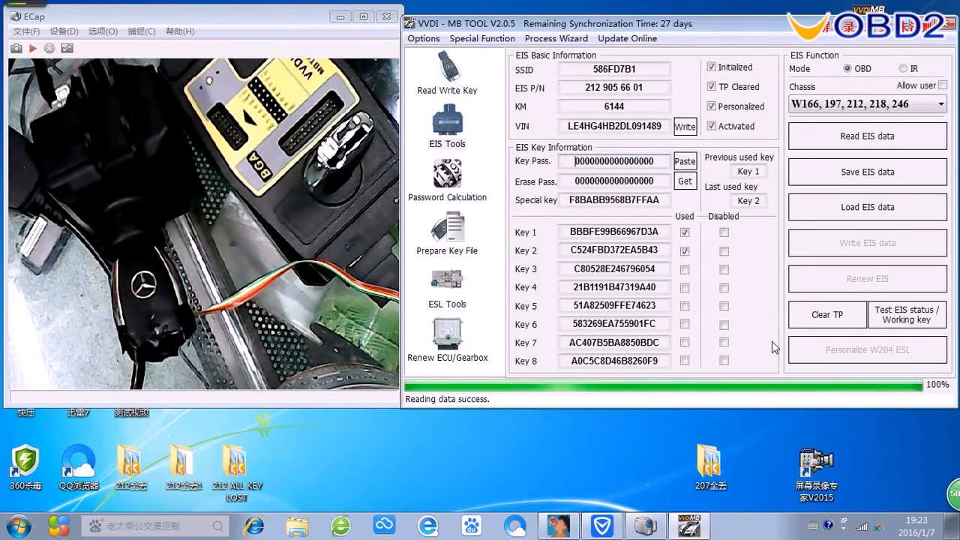
mouse_move(675, 375)
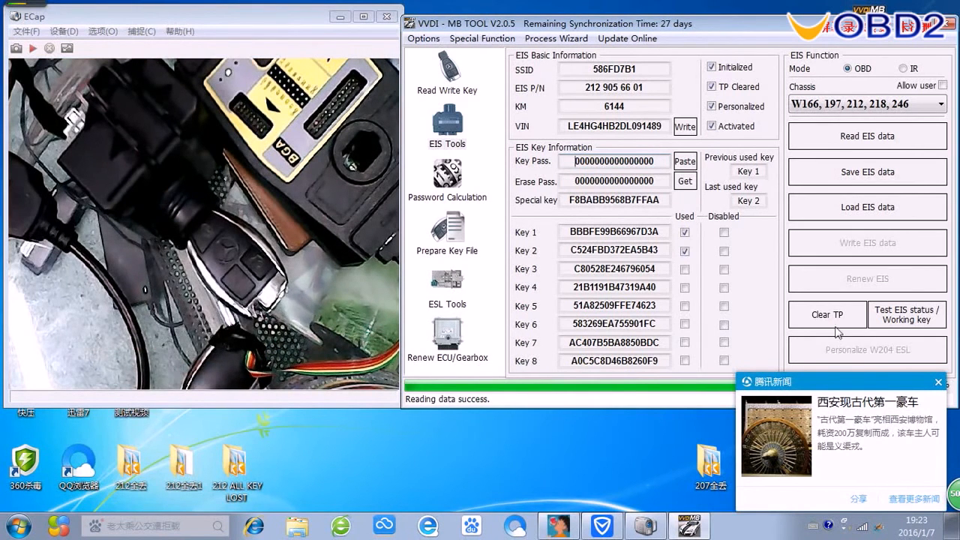
left_click(939, 383)
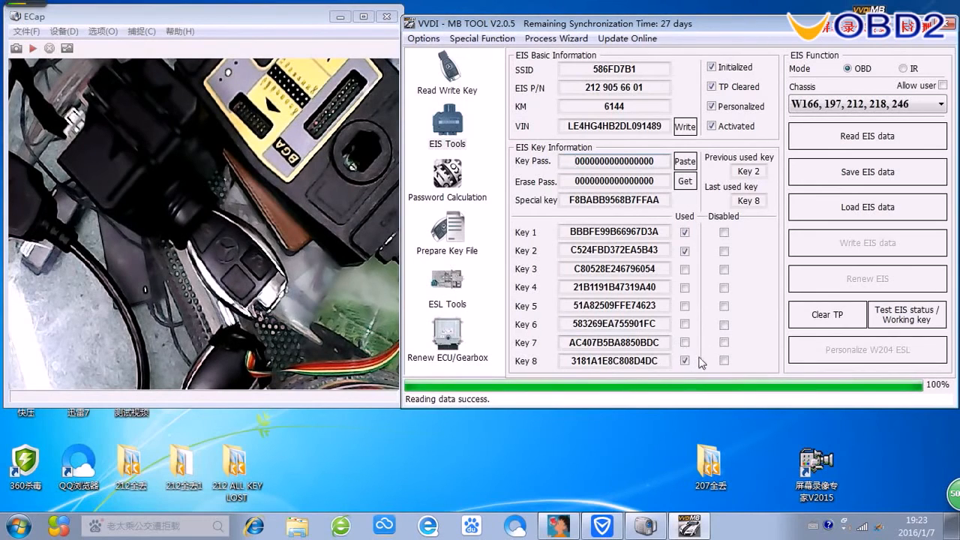
mouse_move(680, 358)
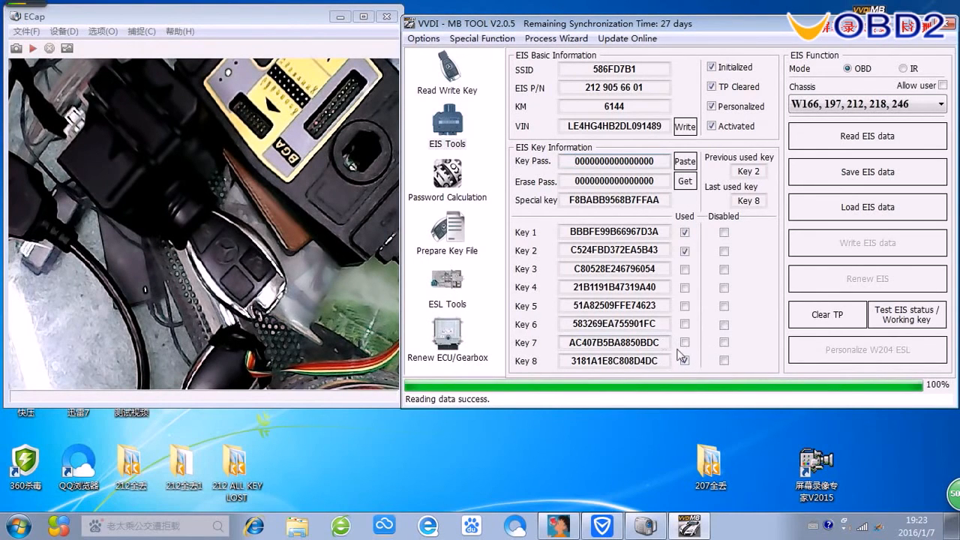
left_click(684, 360)
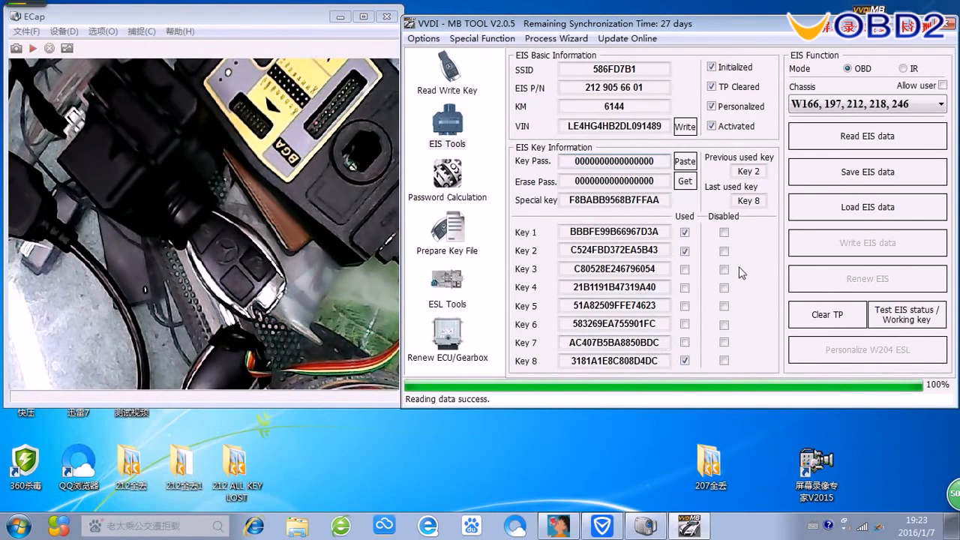